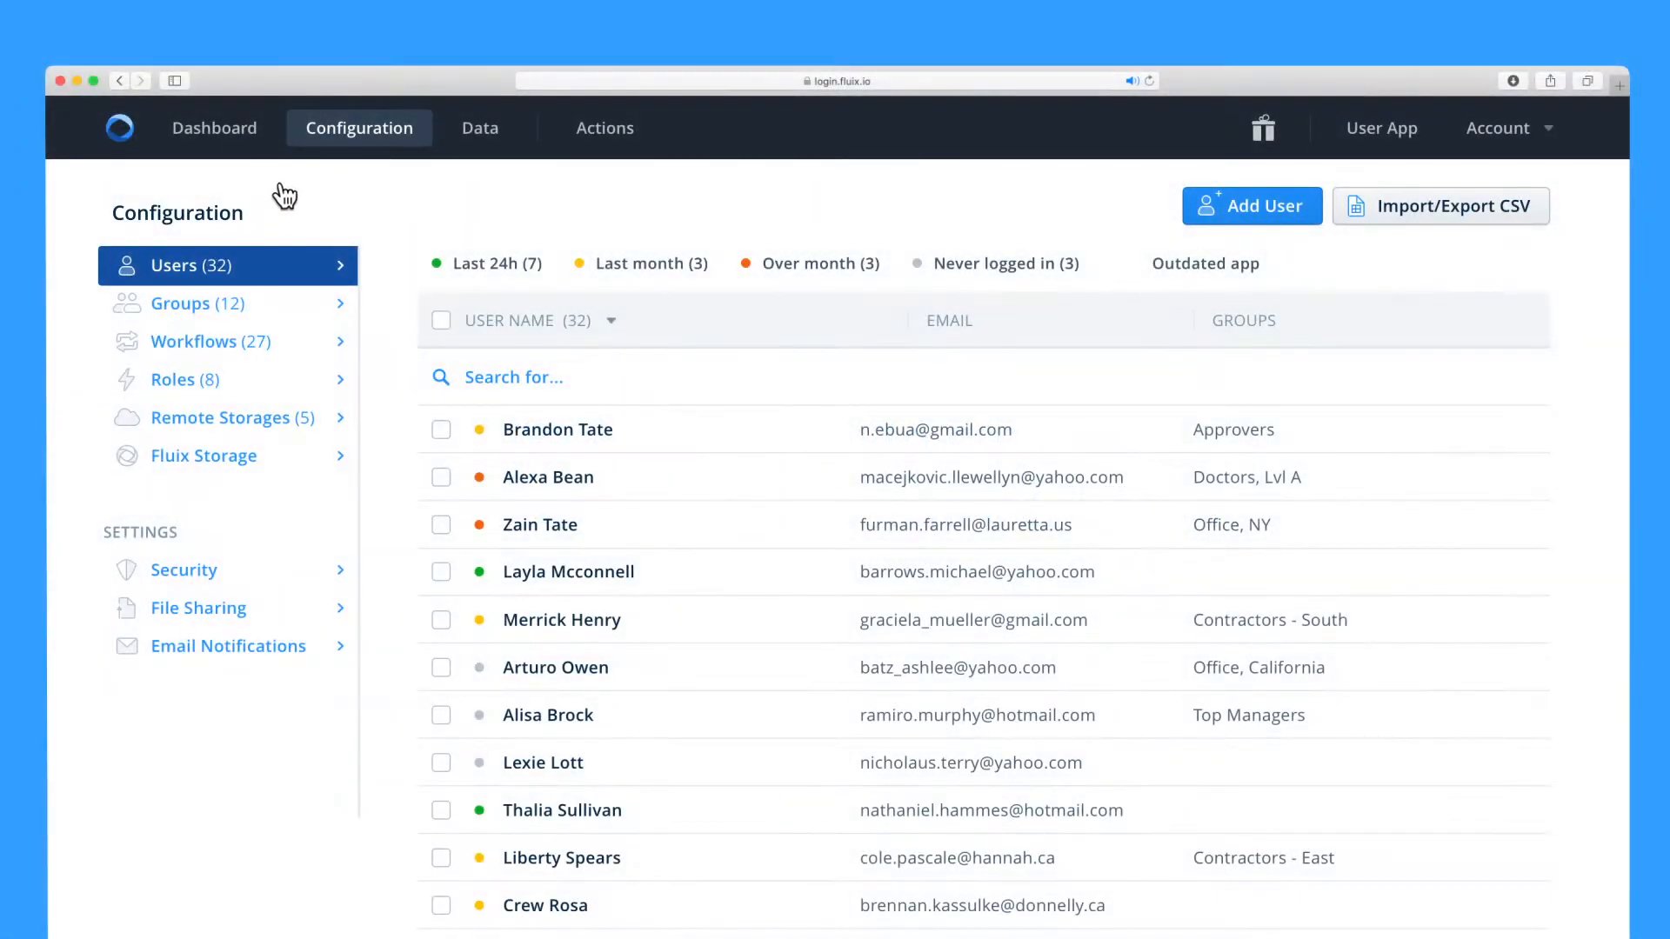
pyautogui.moveTo(345, 129)
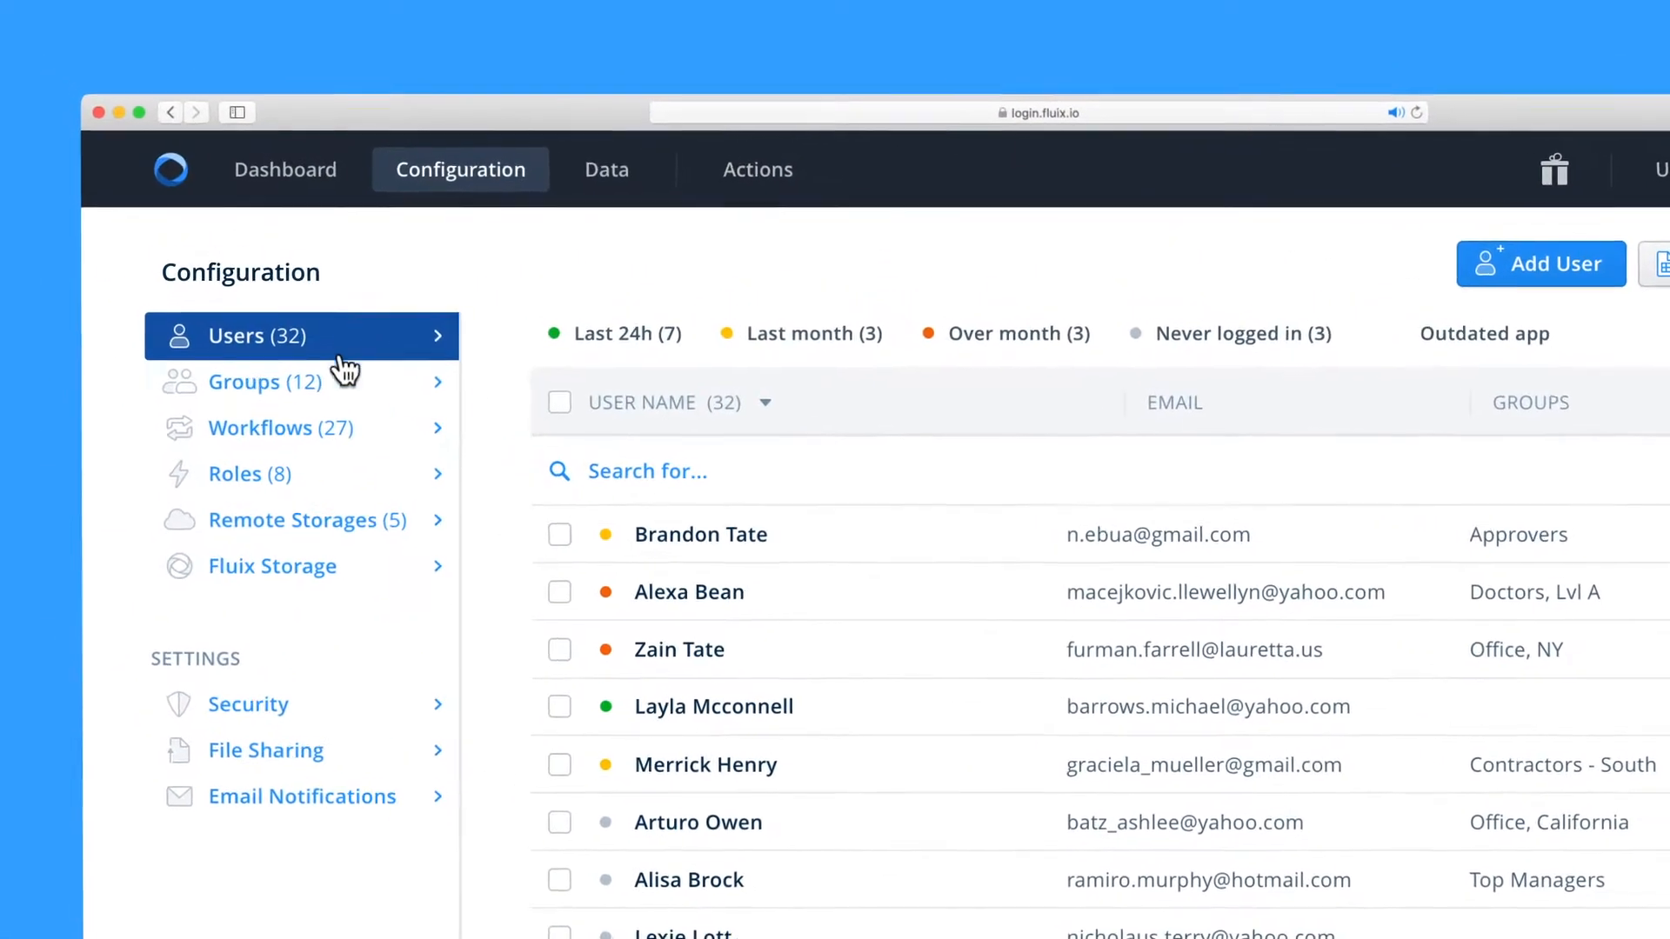
# Create a new workflow from the Workflows list and name it 'Sales Team'.
pyautogui.click(261, 428)
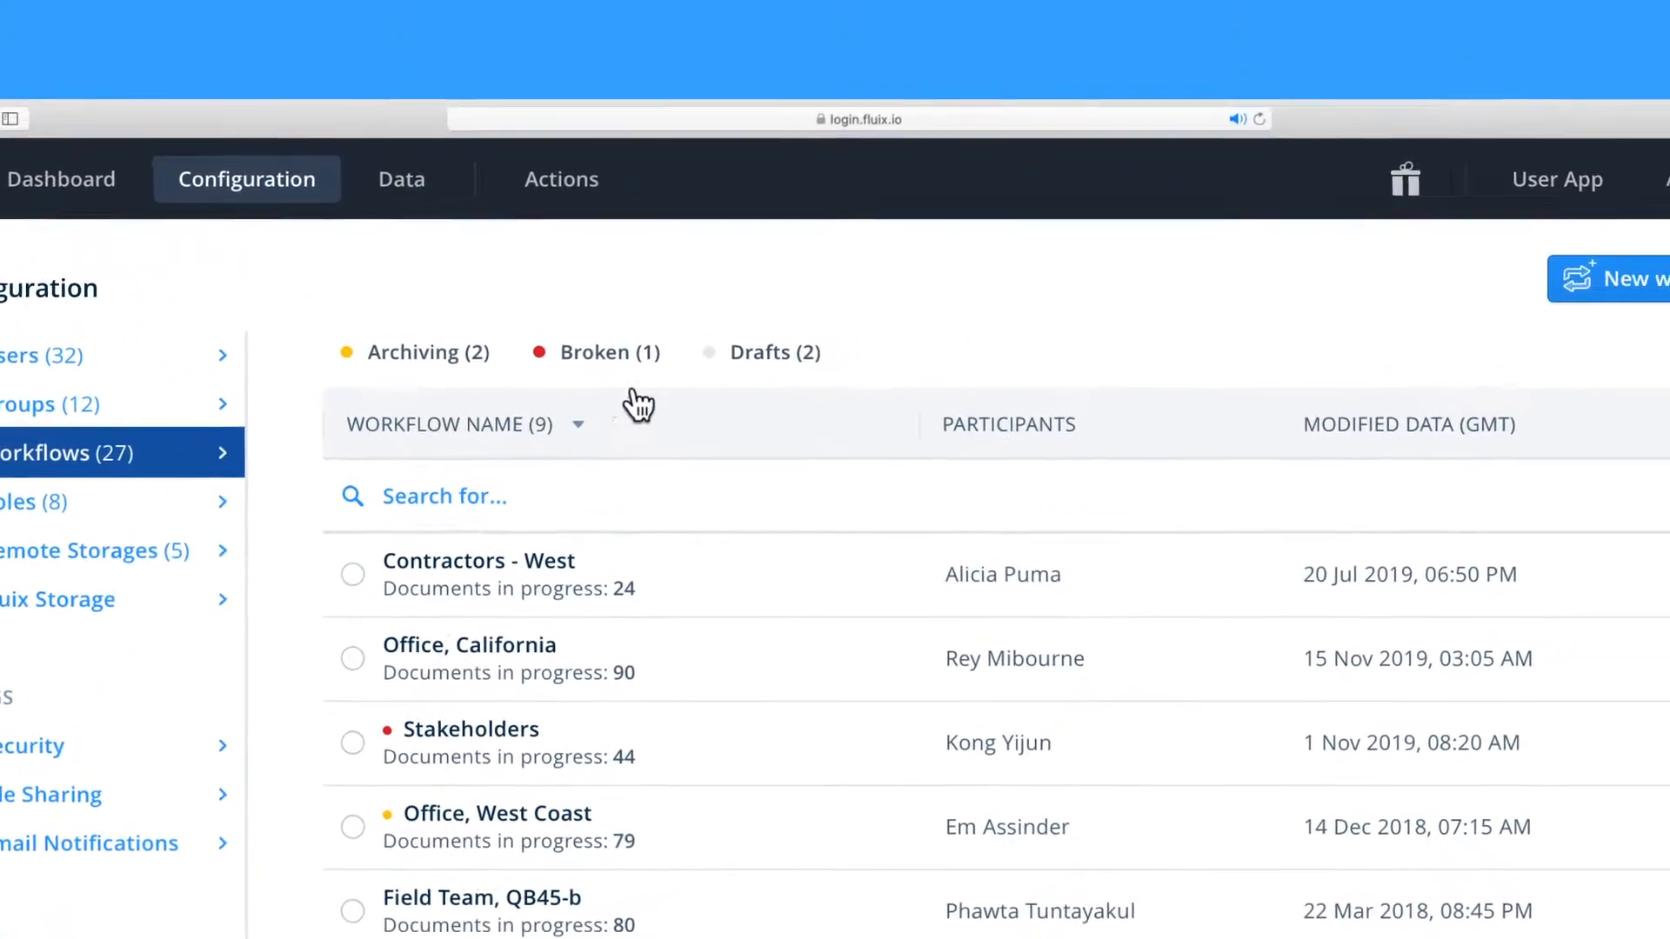
pyautogui.click(1614, 279)
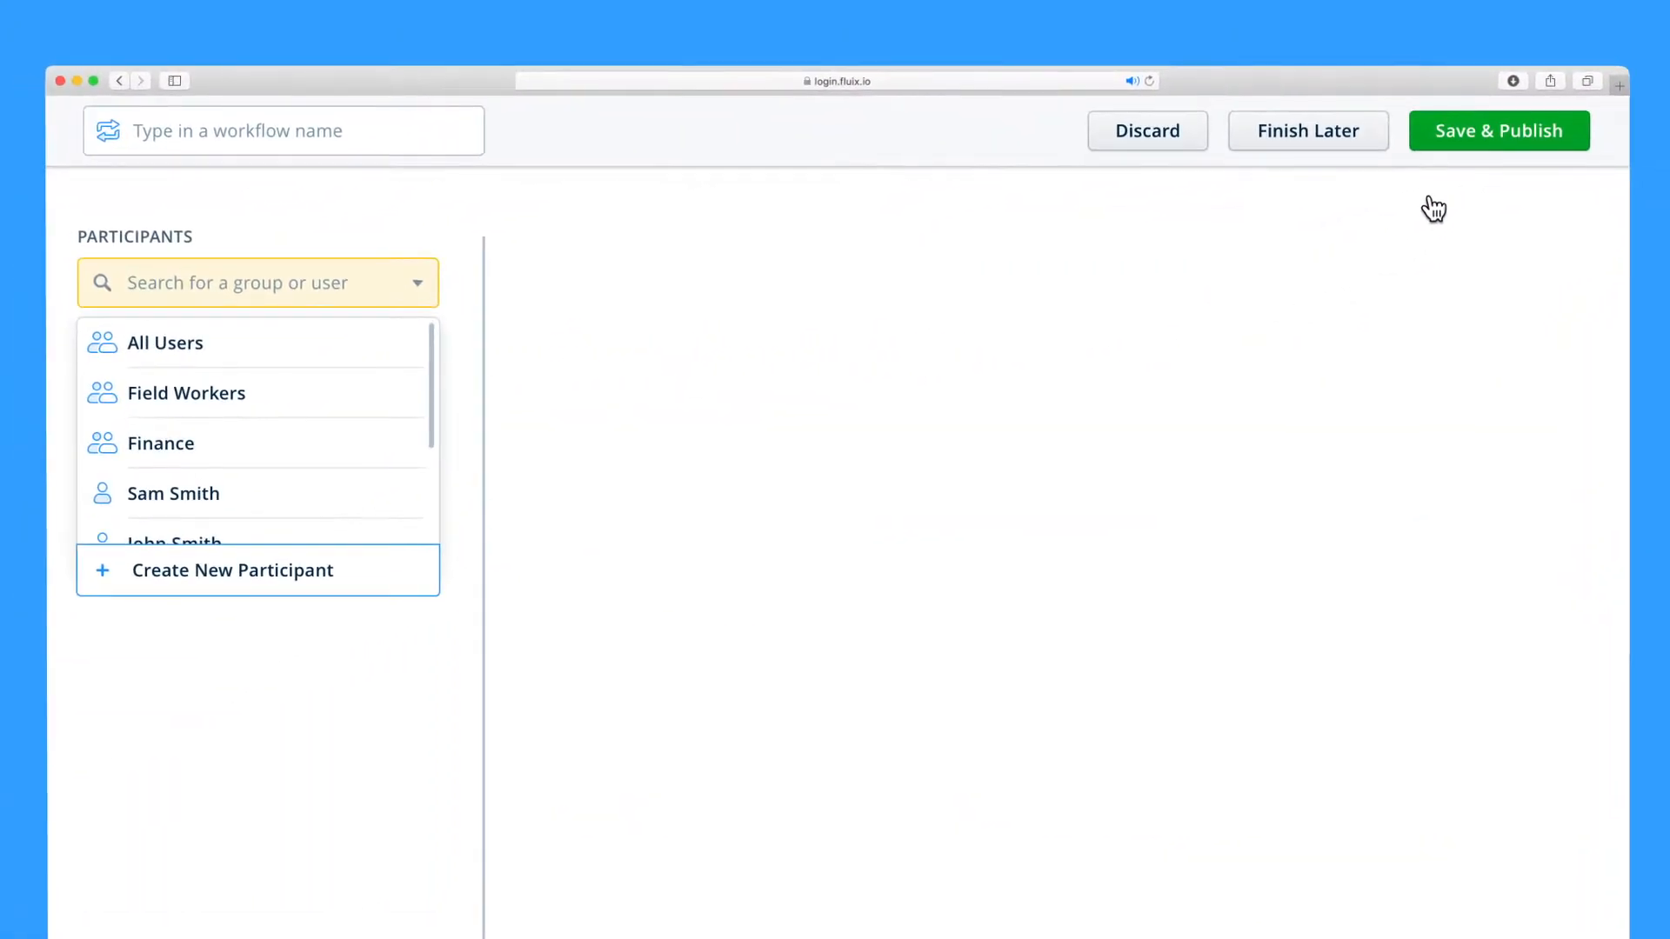
pyautogui.click(270, 131)
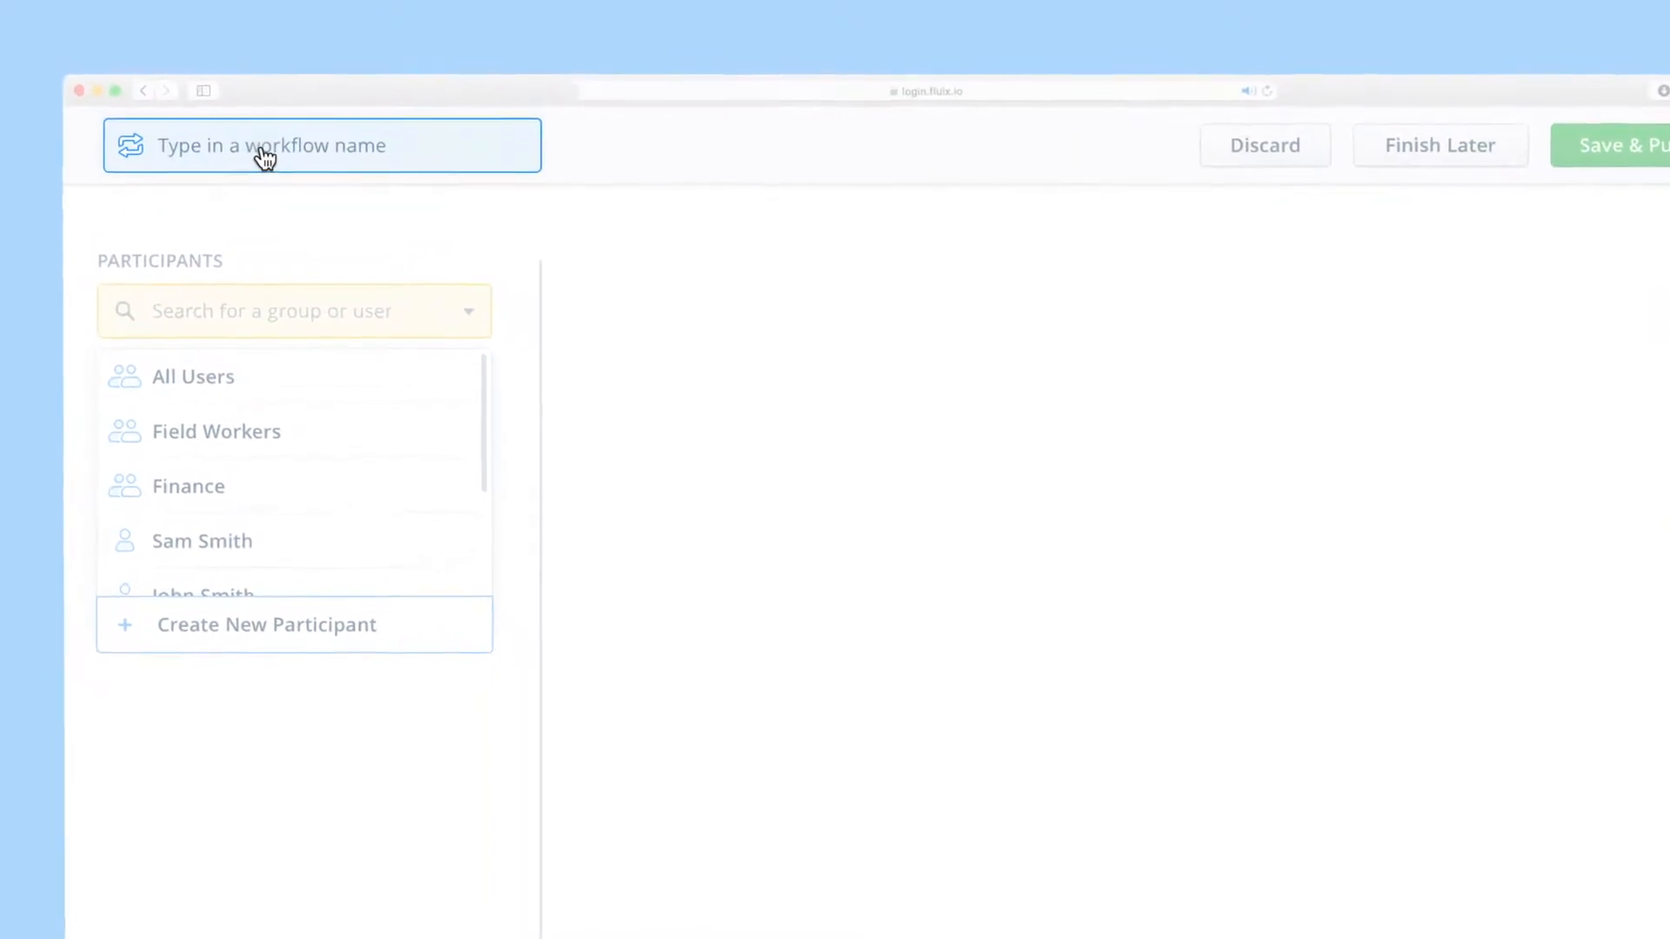
pyautogui.write('Sales Team')
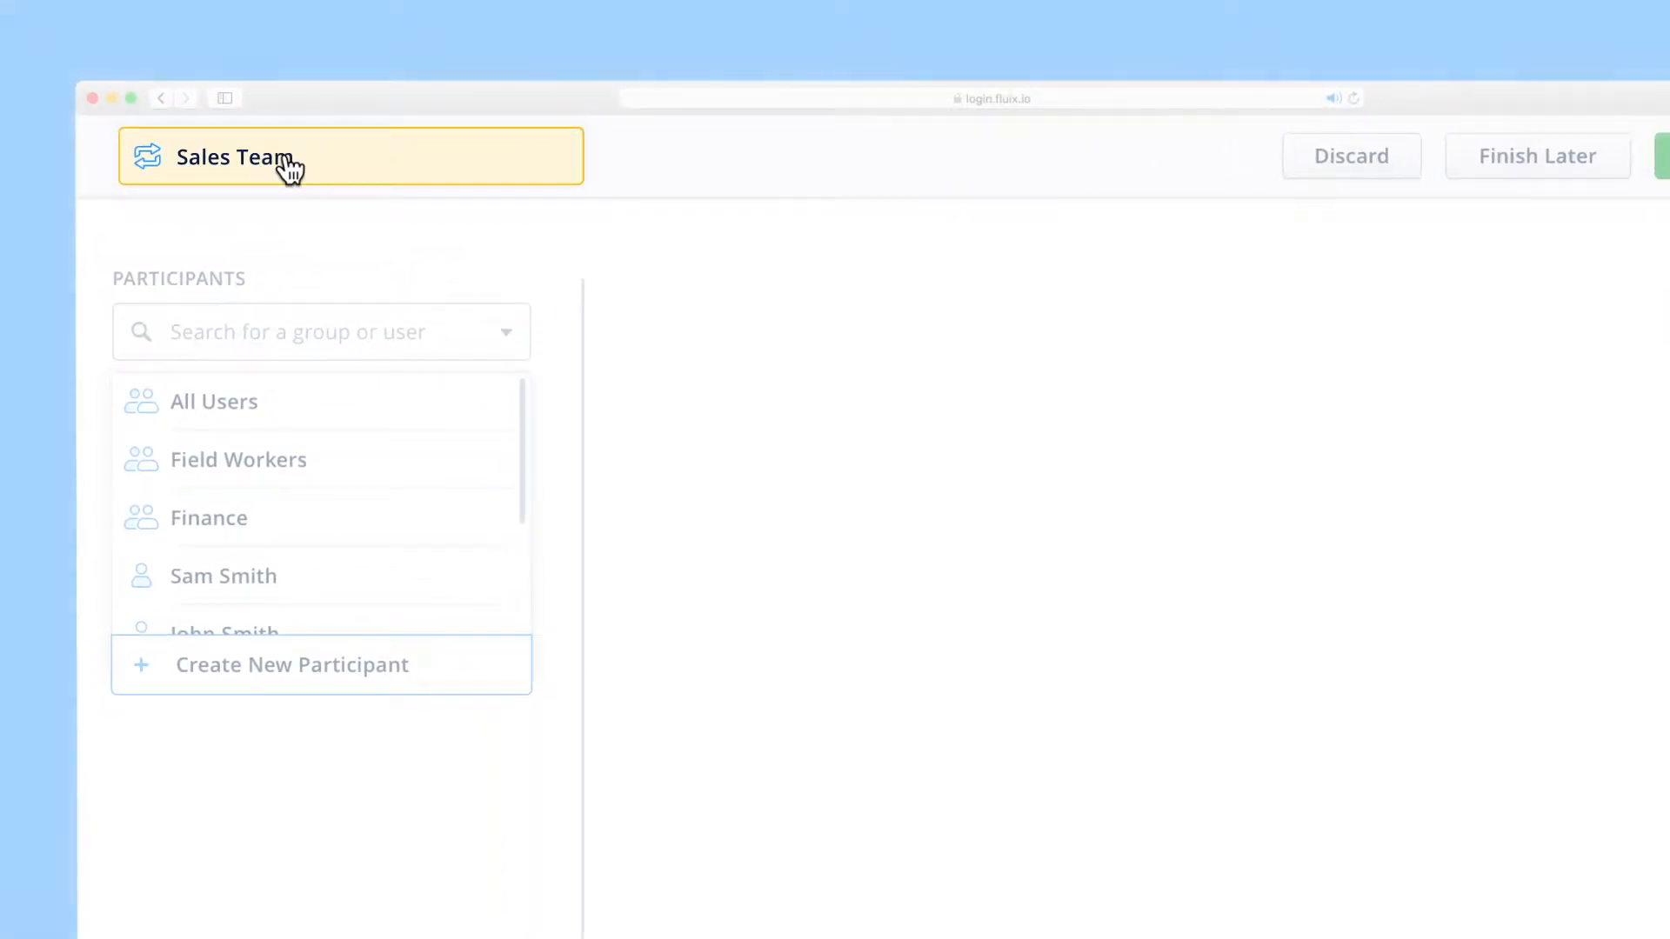
# Add Field Workers as participant with Templates as their document source.
pyautogui.click(238, 460)
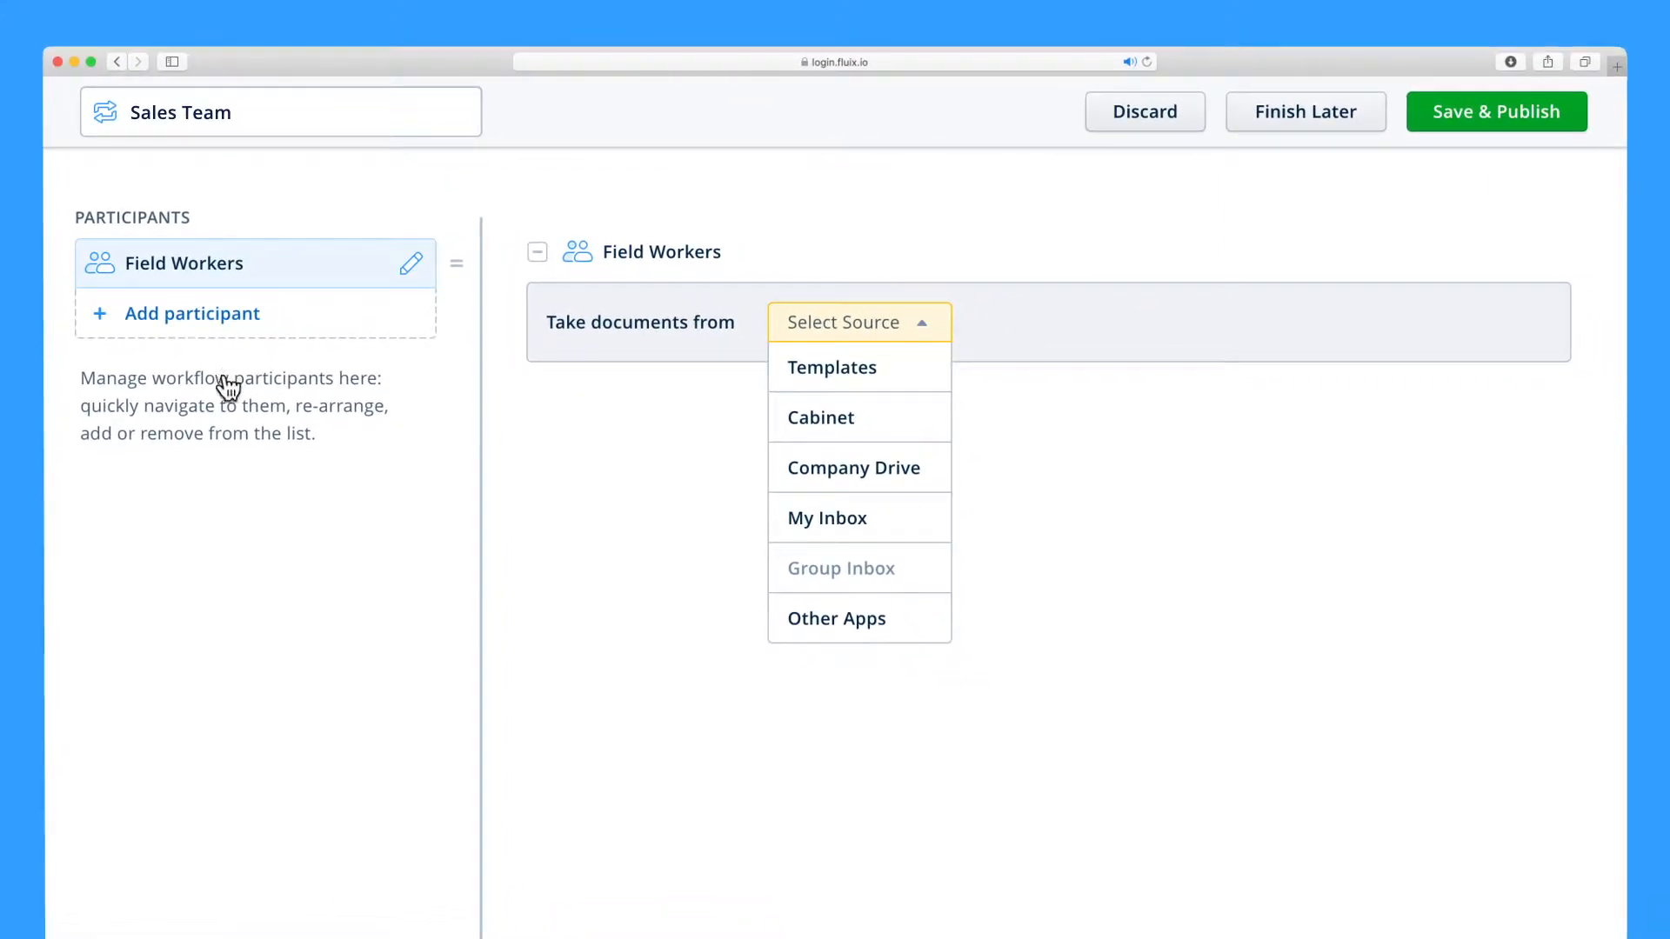
pyautogui.moveTo(228, 407)
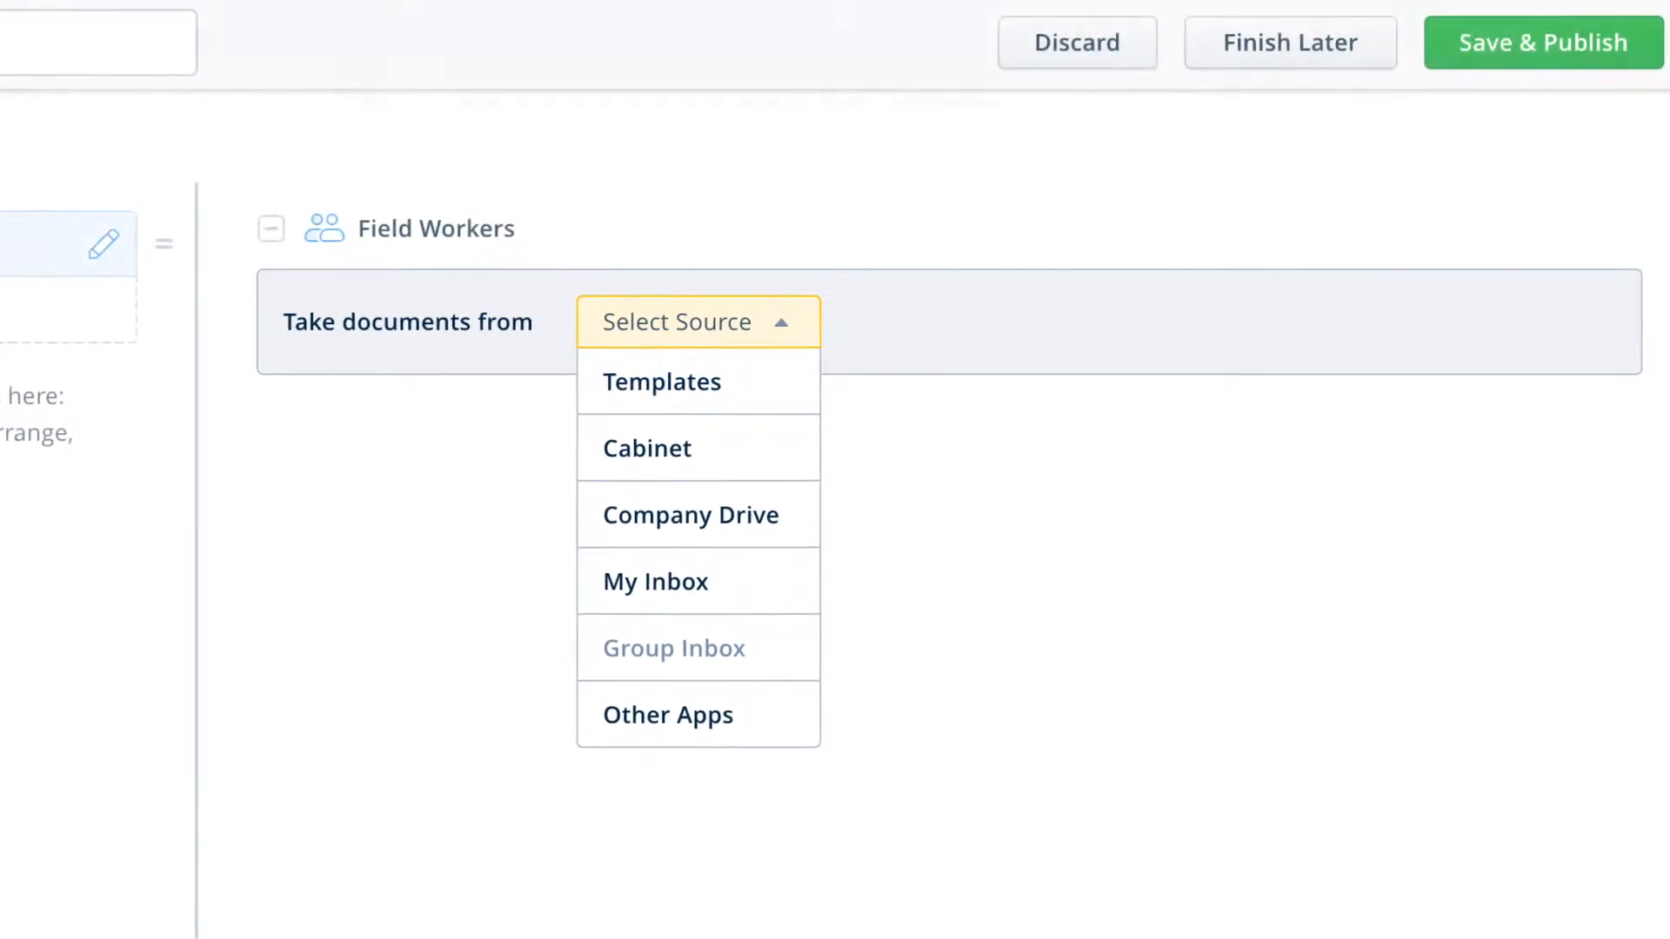
pyautogui.click(661, 382)
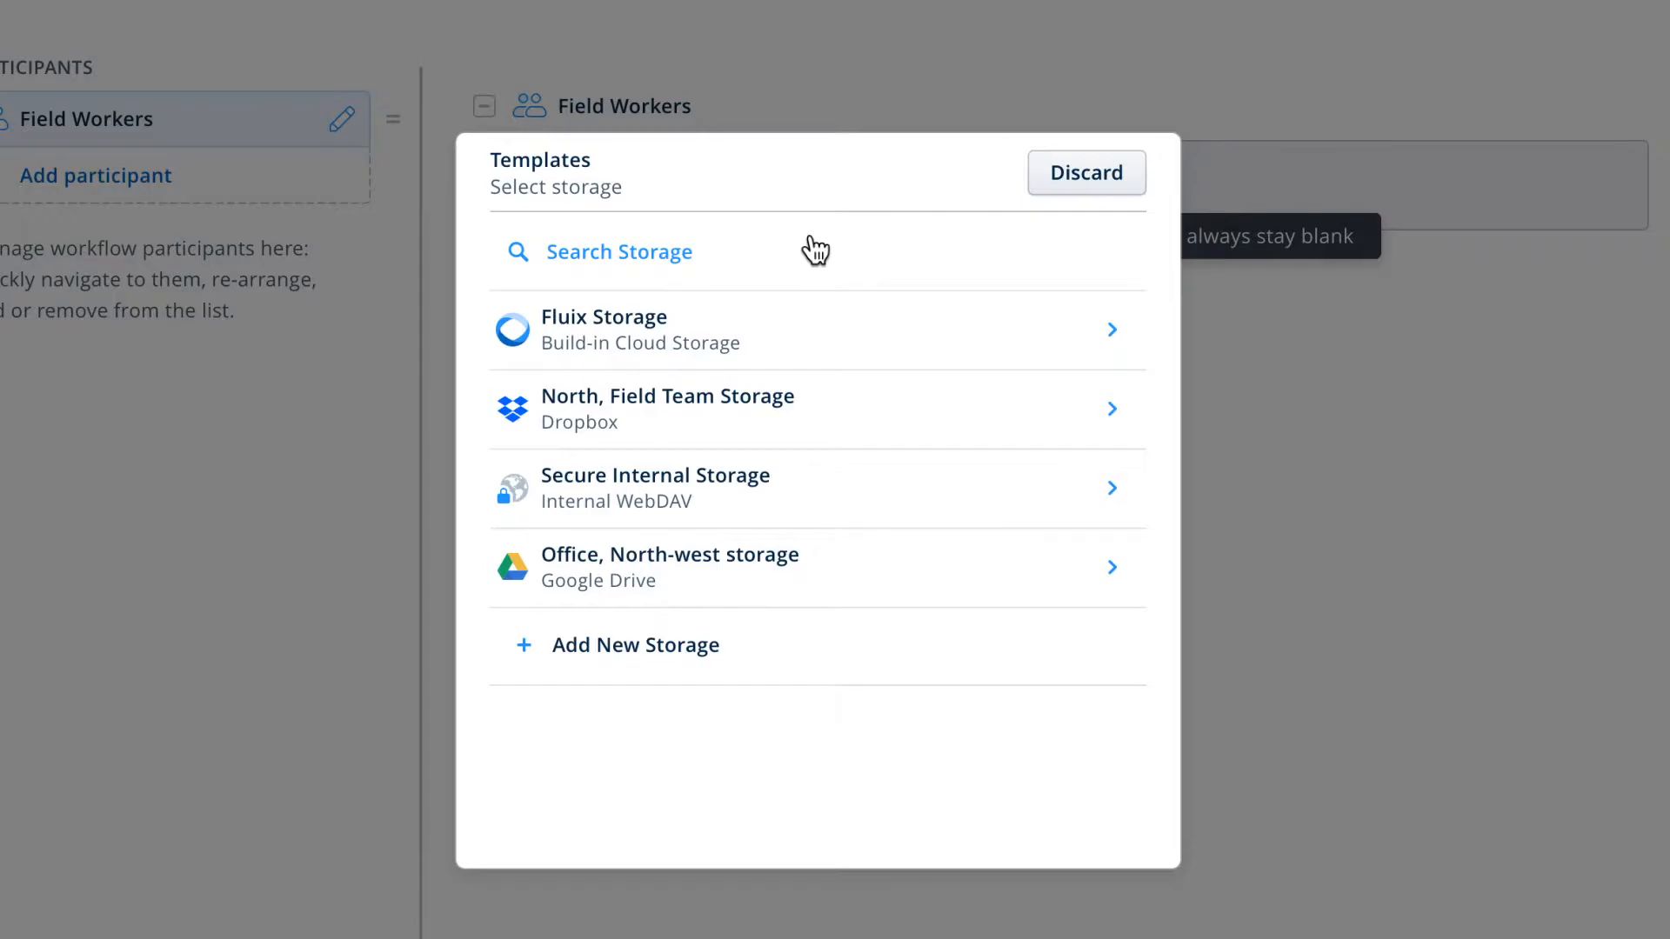
# Choose the Spendings & Costs folder in Fluix Storage as the template source and confirm.
pyautogui.click(640, 330)
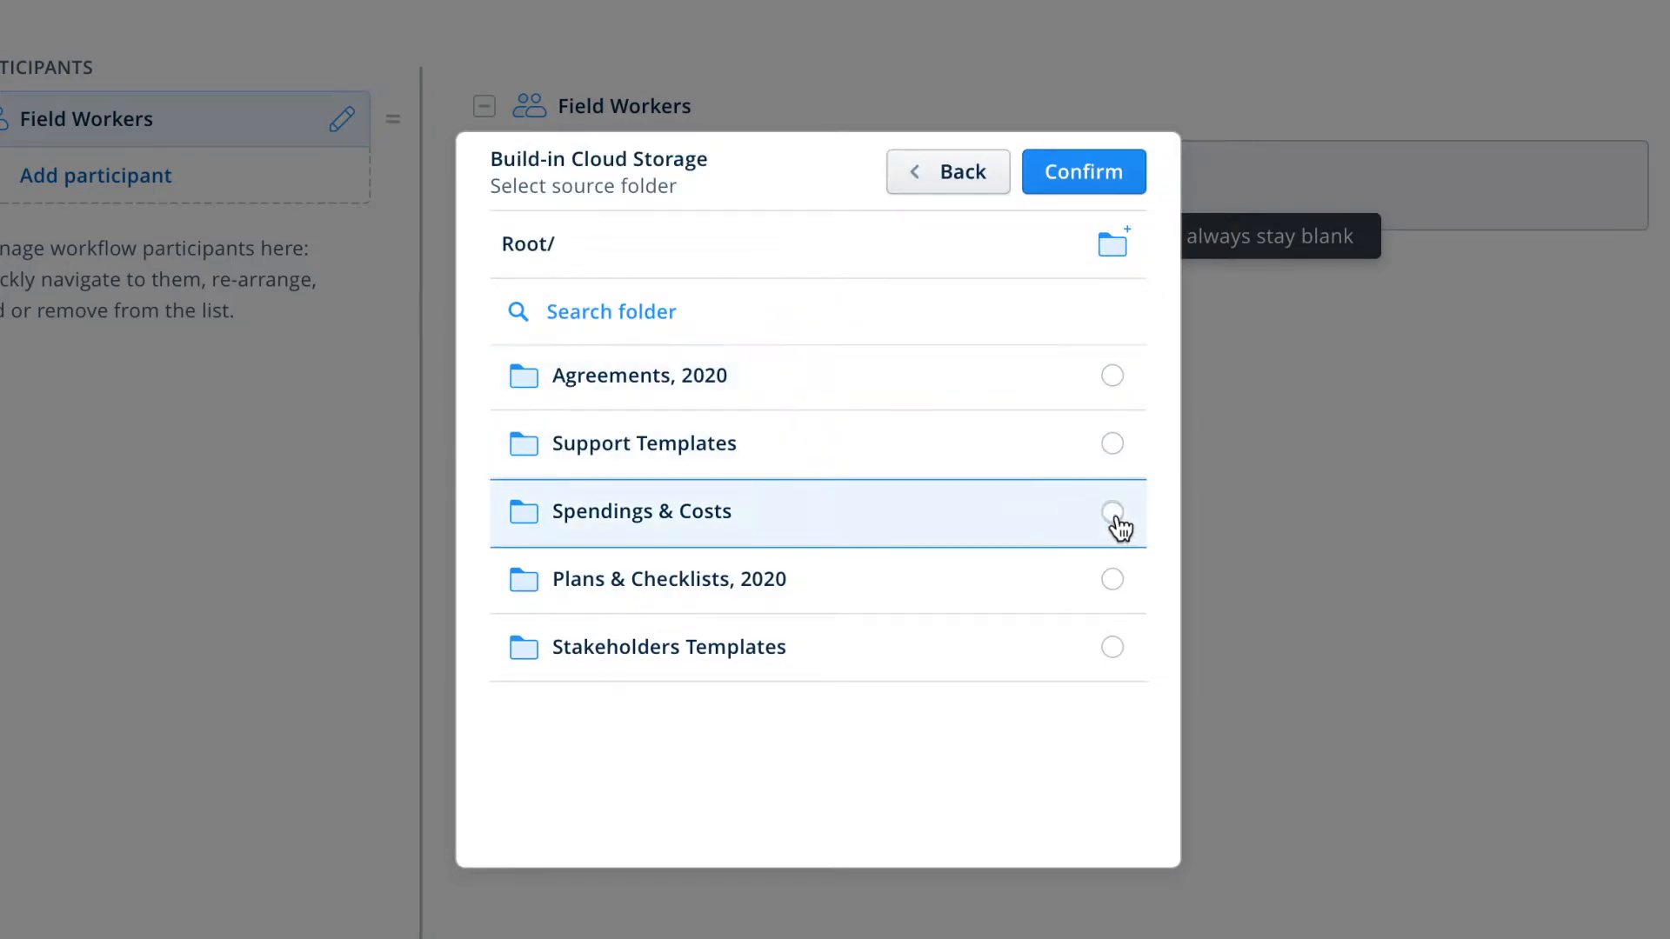
pyautogui.click(1111, 510)
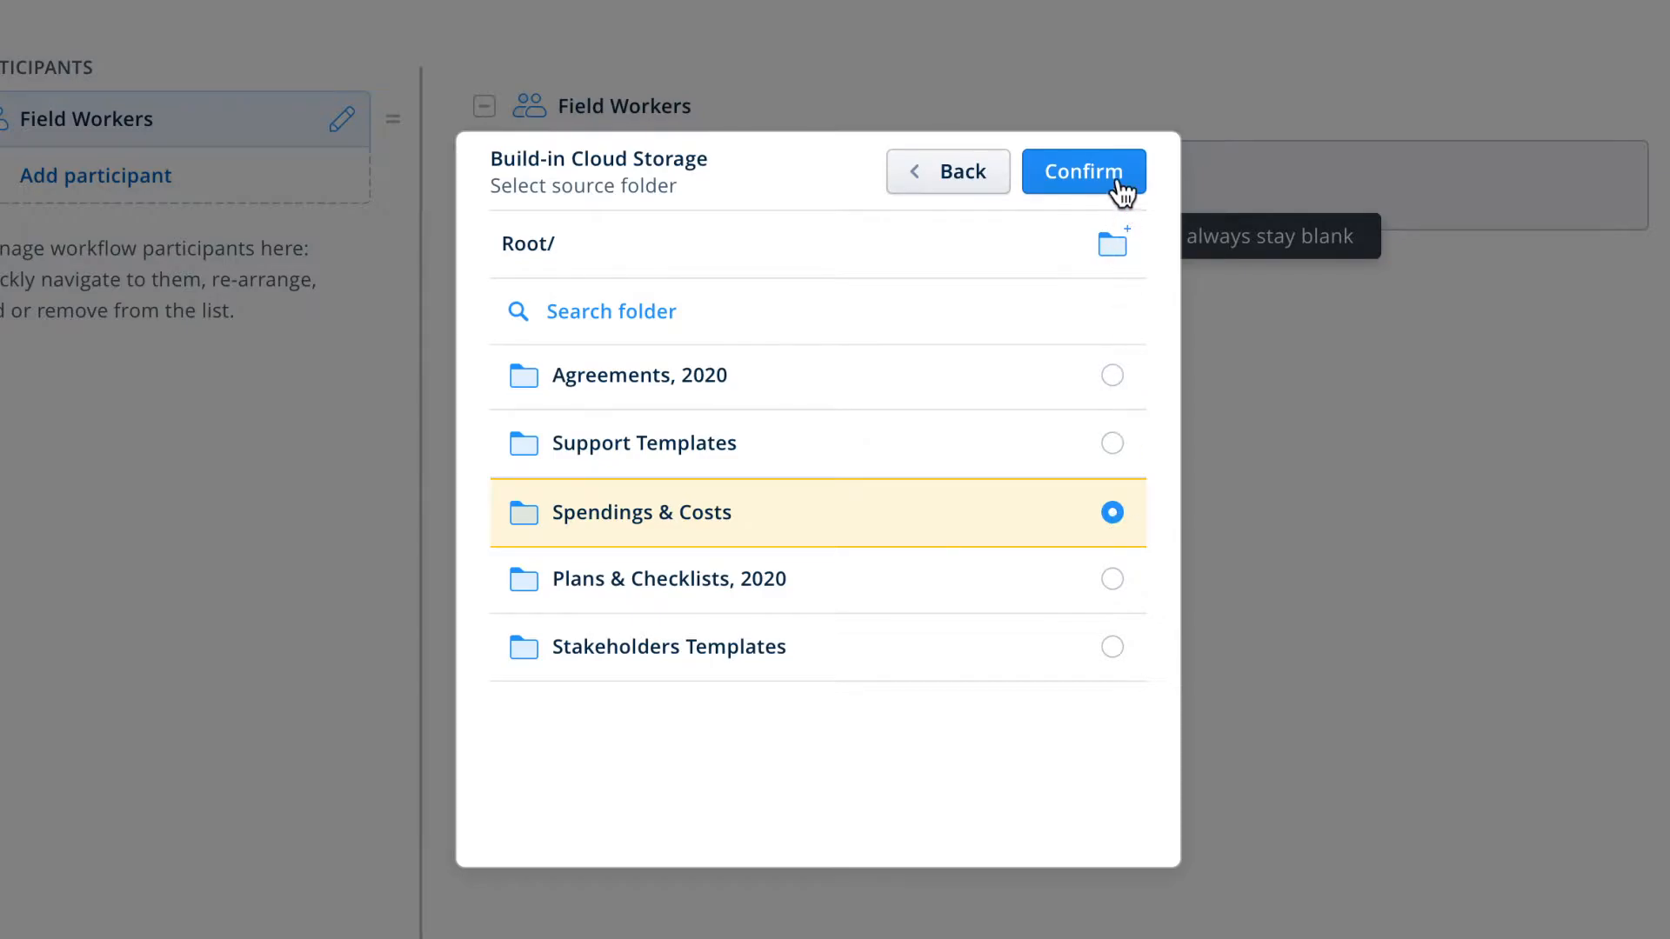
pyautogui.click(1083, 171)
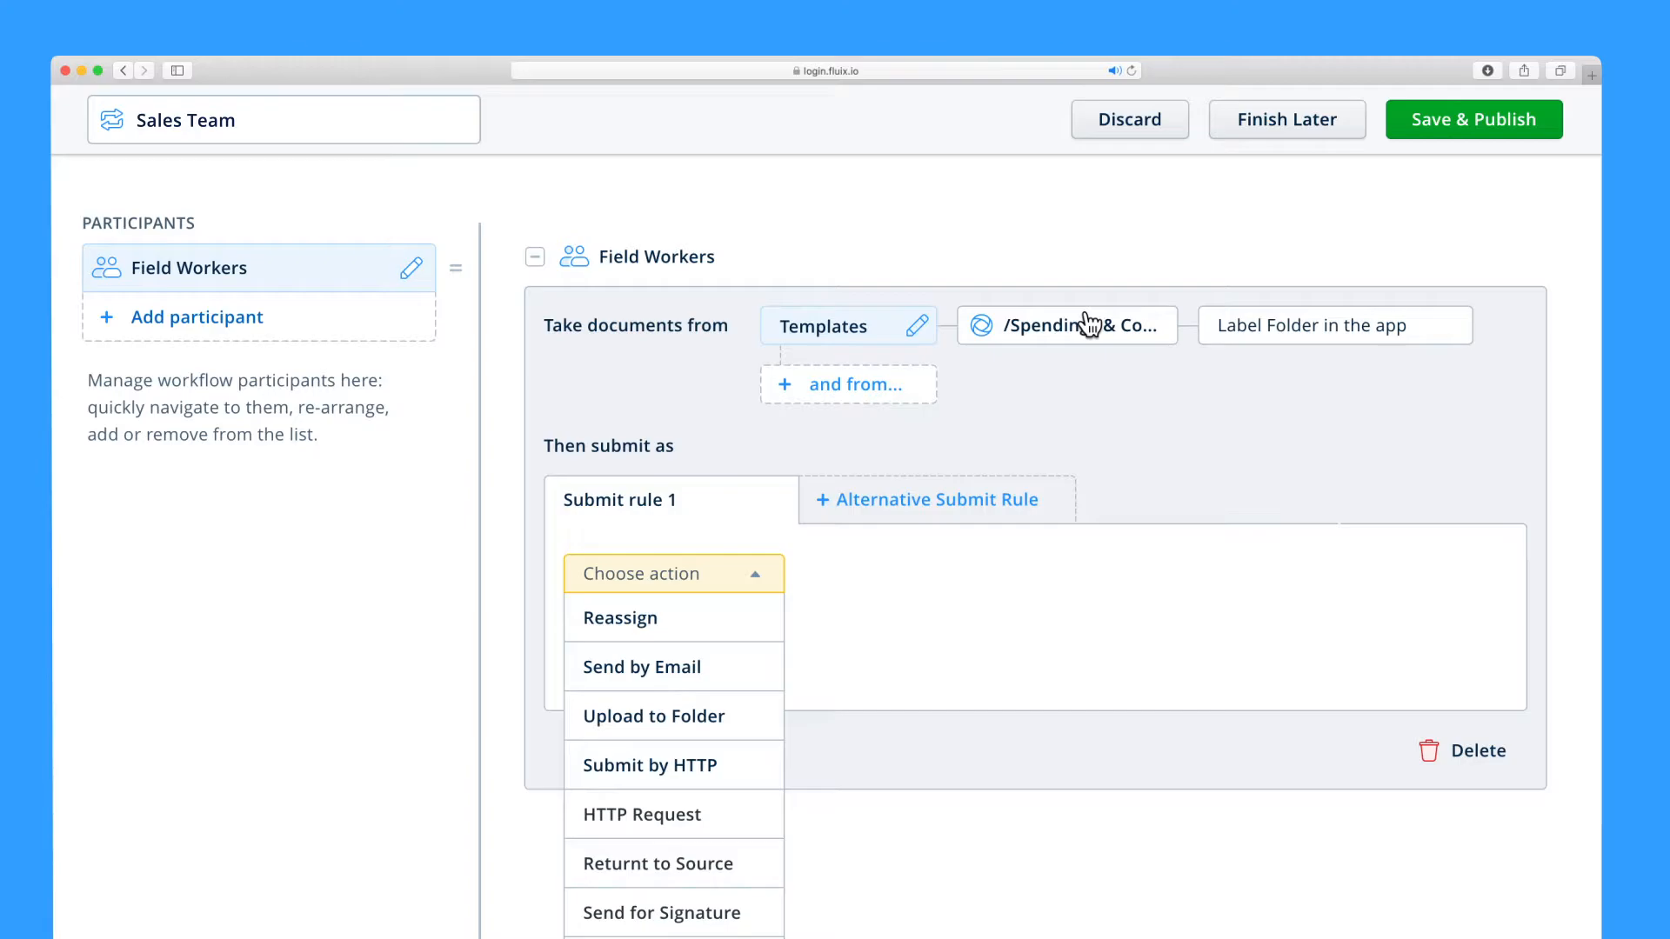
pyautogui.moveTo(1059, 351)
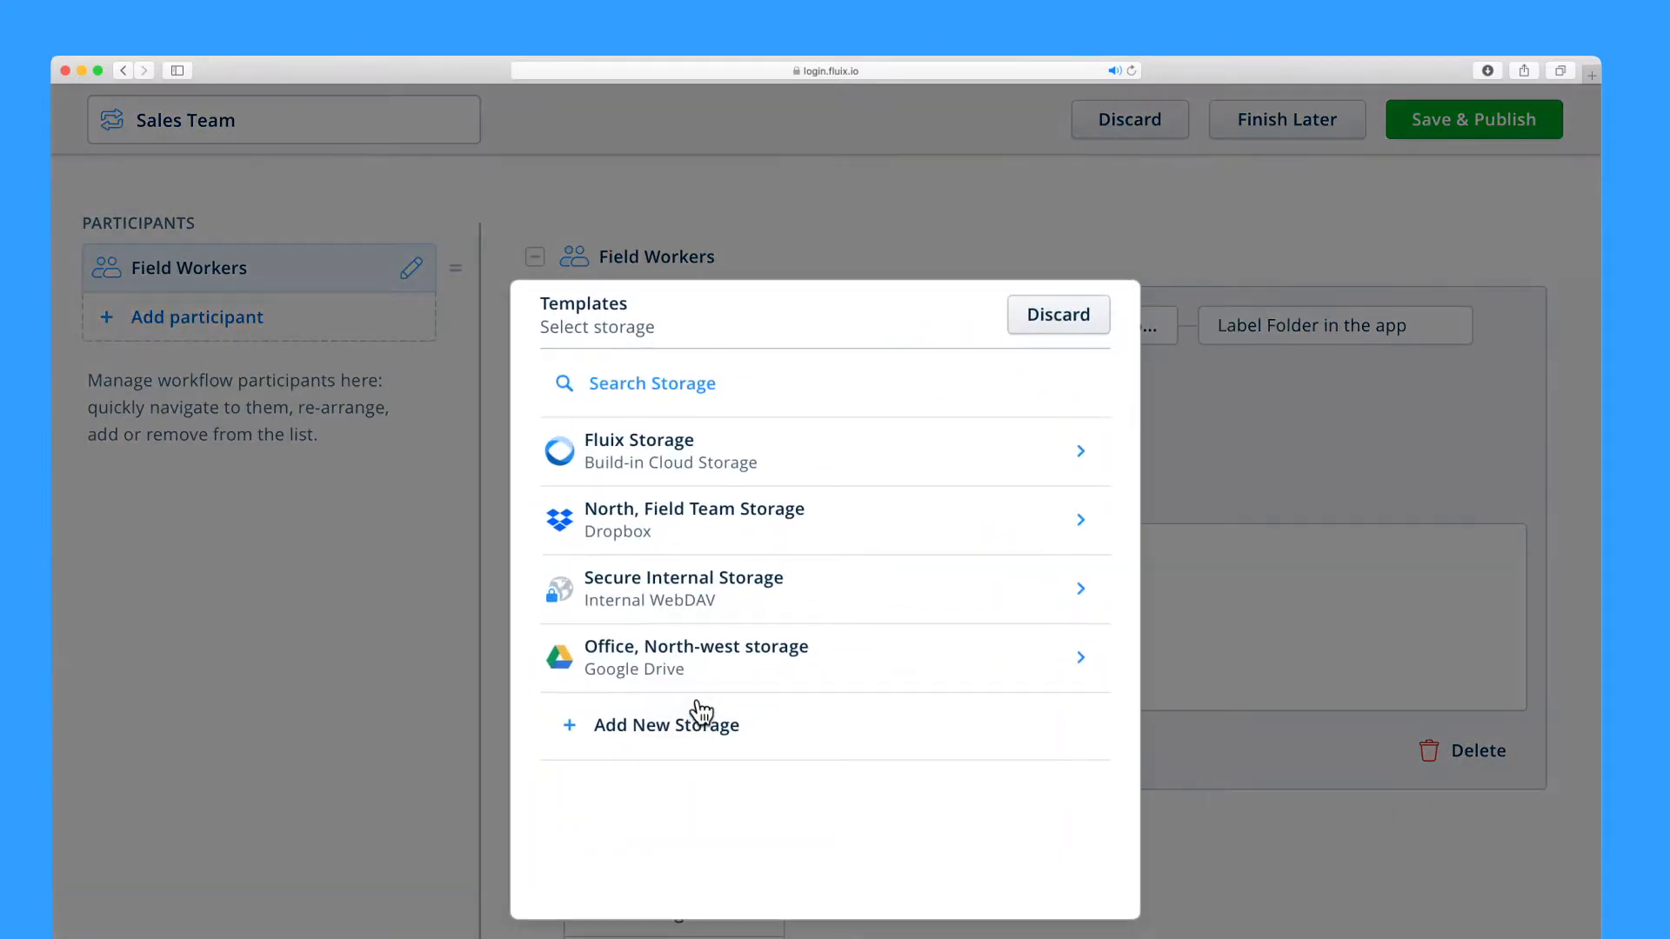
# Create an 'Archive' folder at the Fluix Storage root for submitted documents.
pyautogui.click(638, 452)
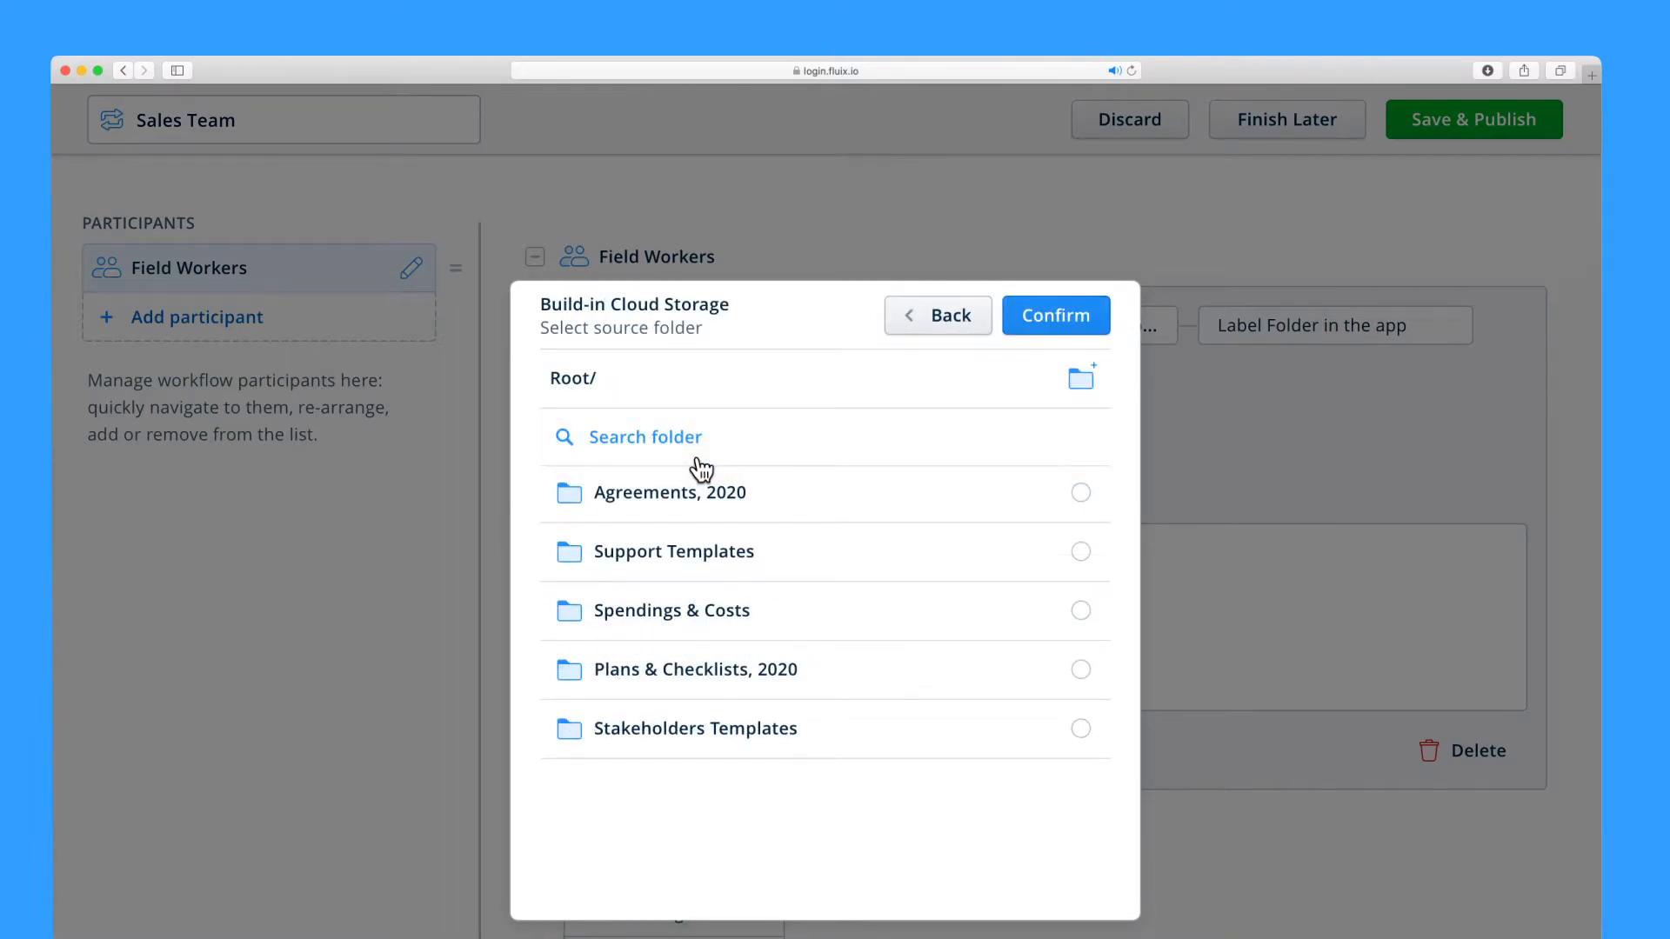
pyautogui.click(1081, 377)
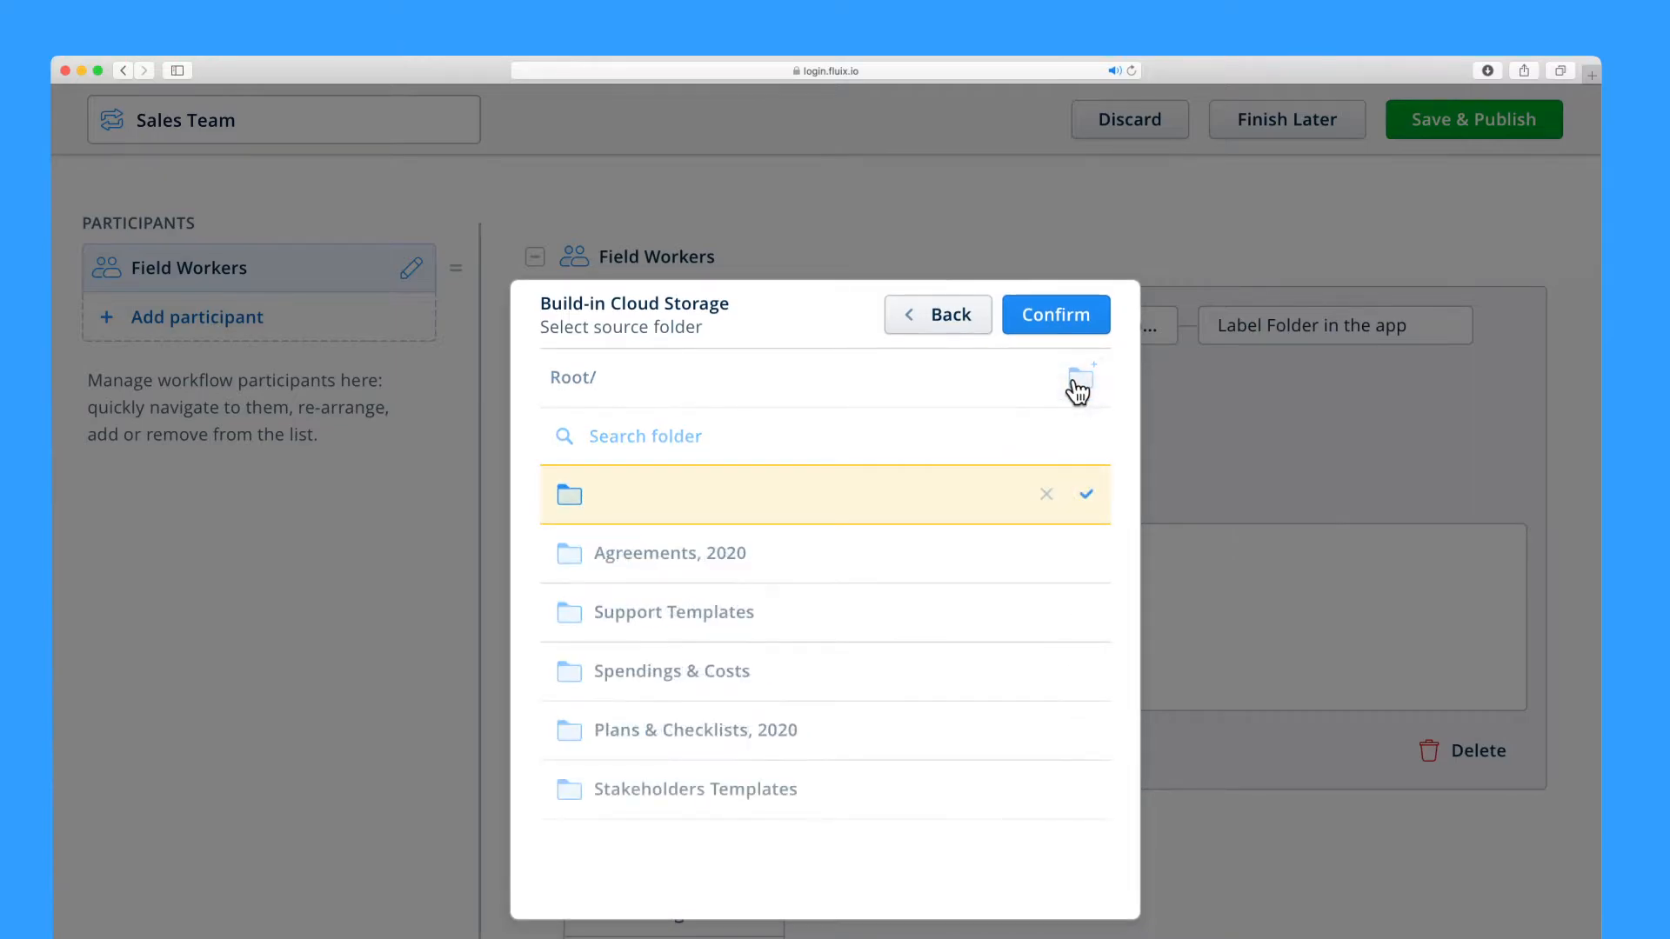
pyautogui.write('Archive')
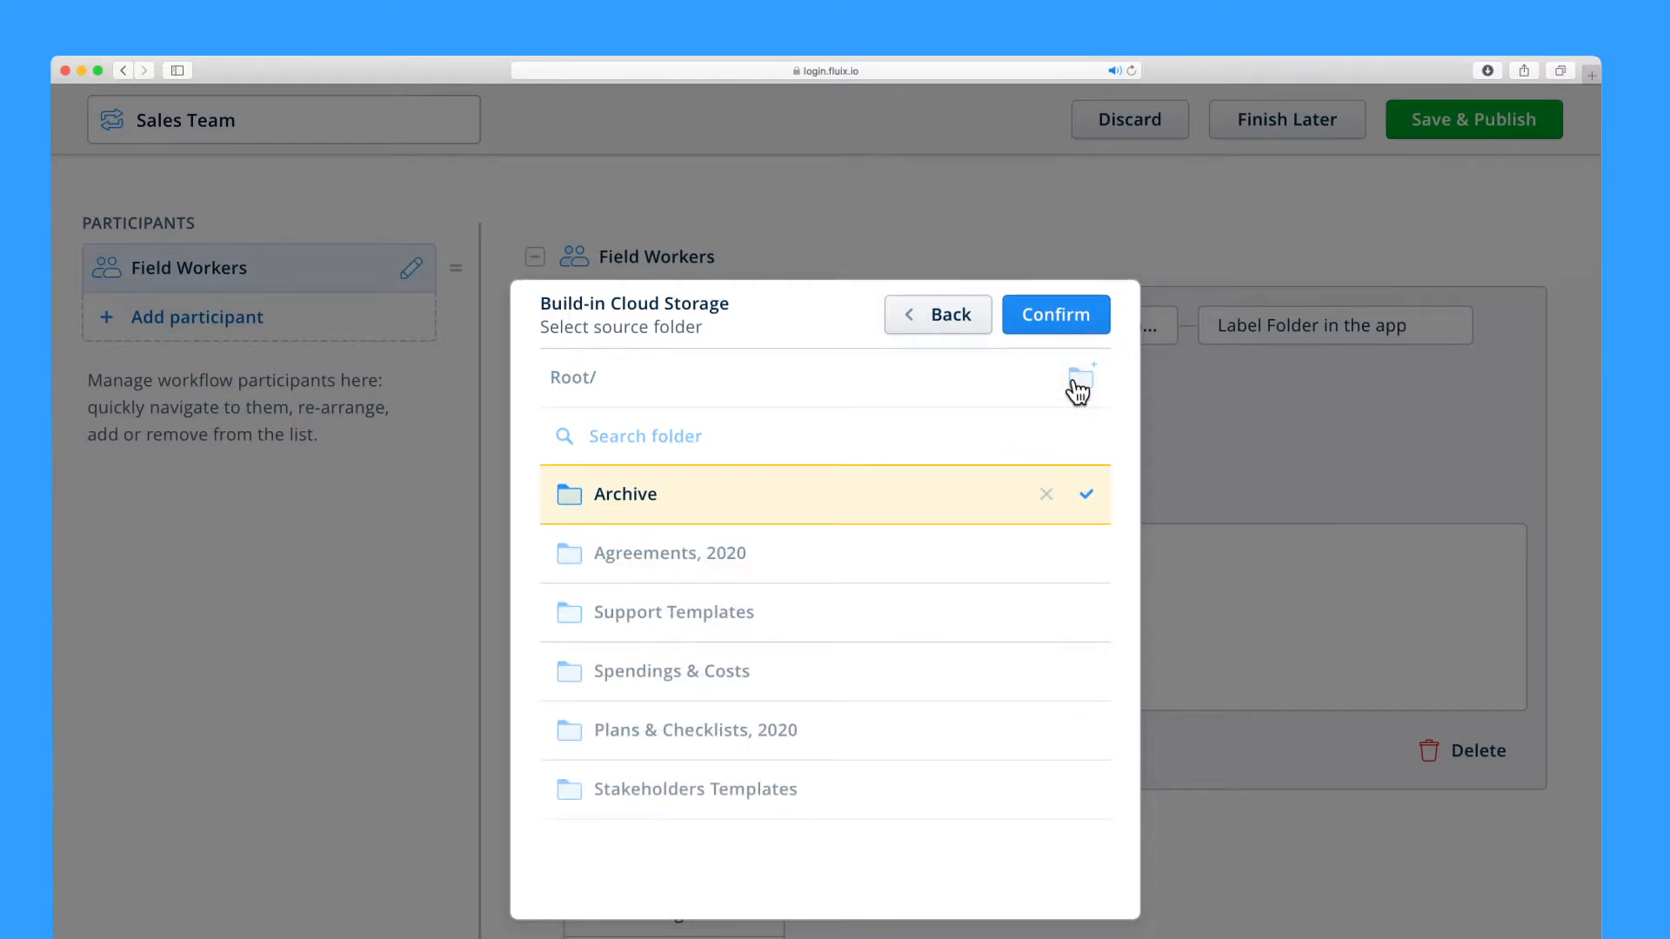
pyautogui.click(1055, 315)
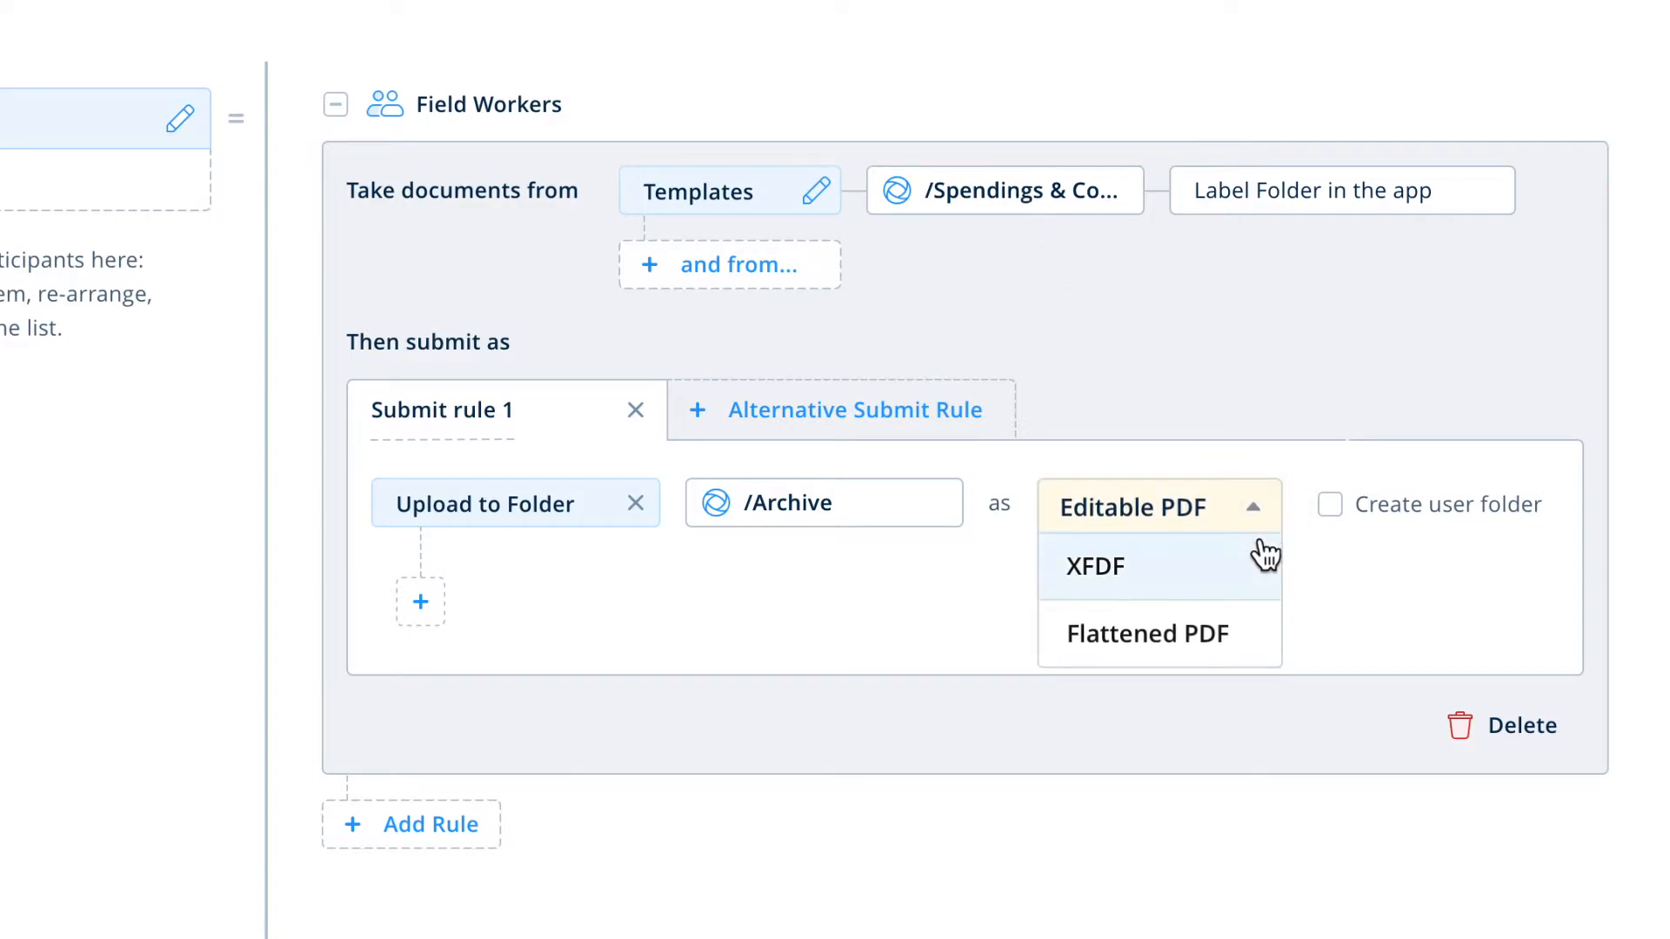
pyautogui.moveTo(1314, 649)
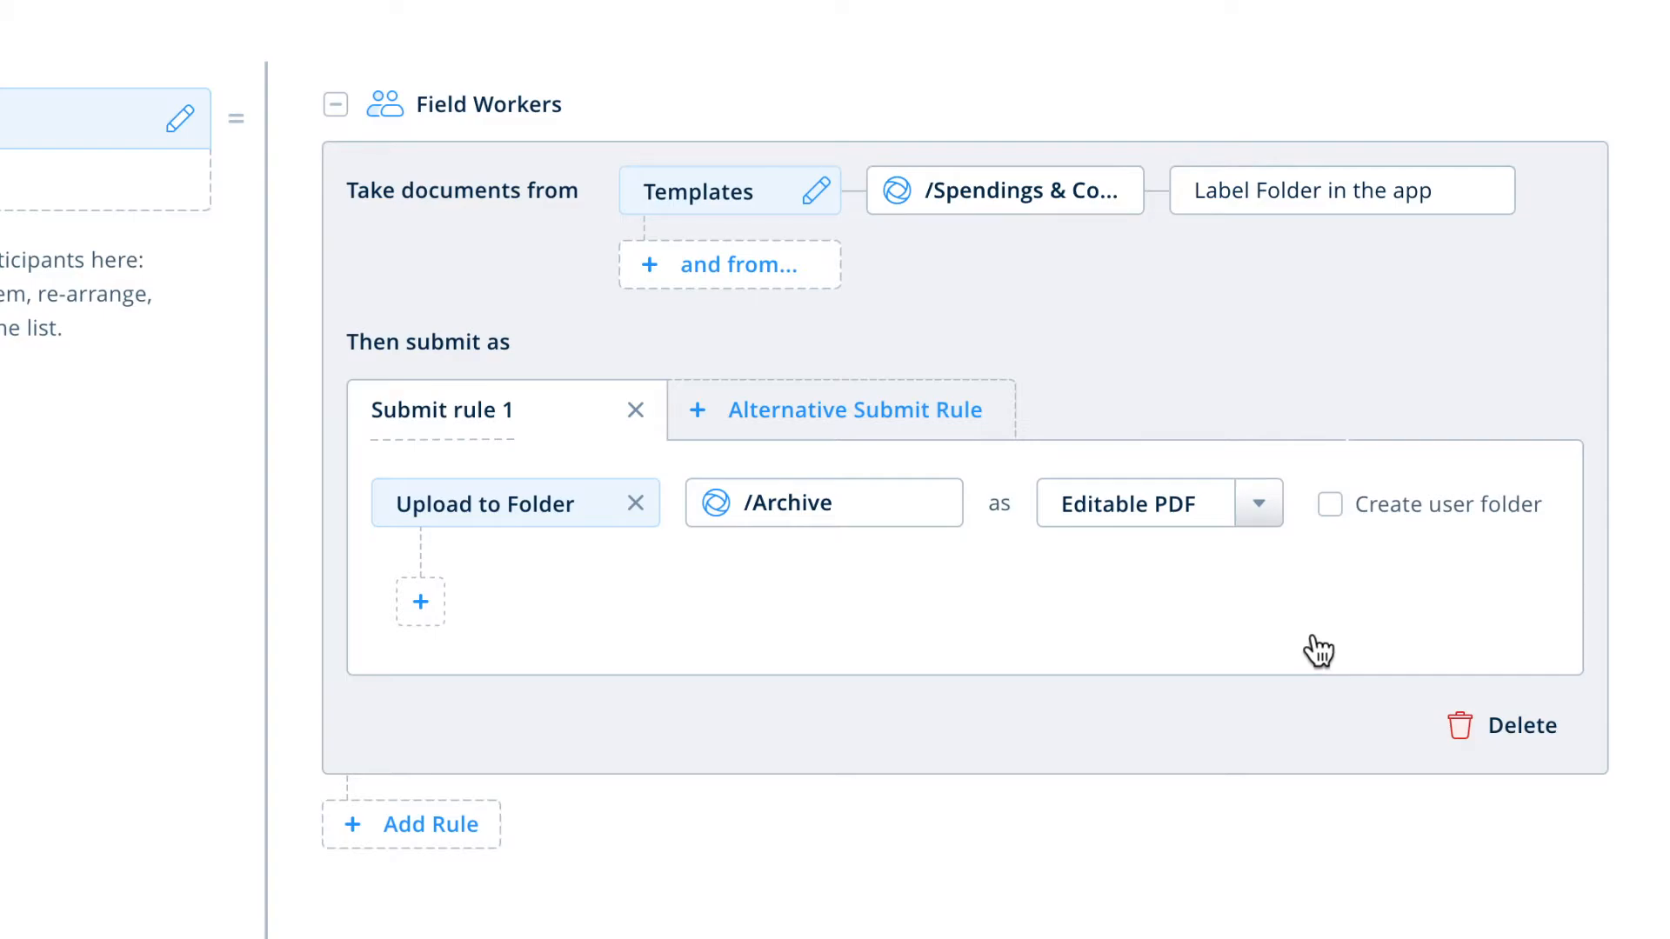
# Keep Editable PDF format and enable Create user folder for the Archive upload.
pyautogui.click(1329, 505)
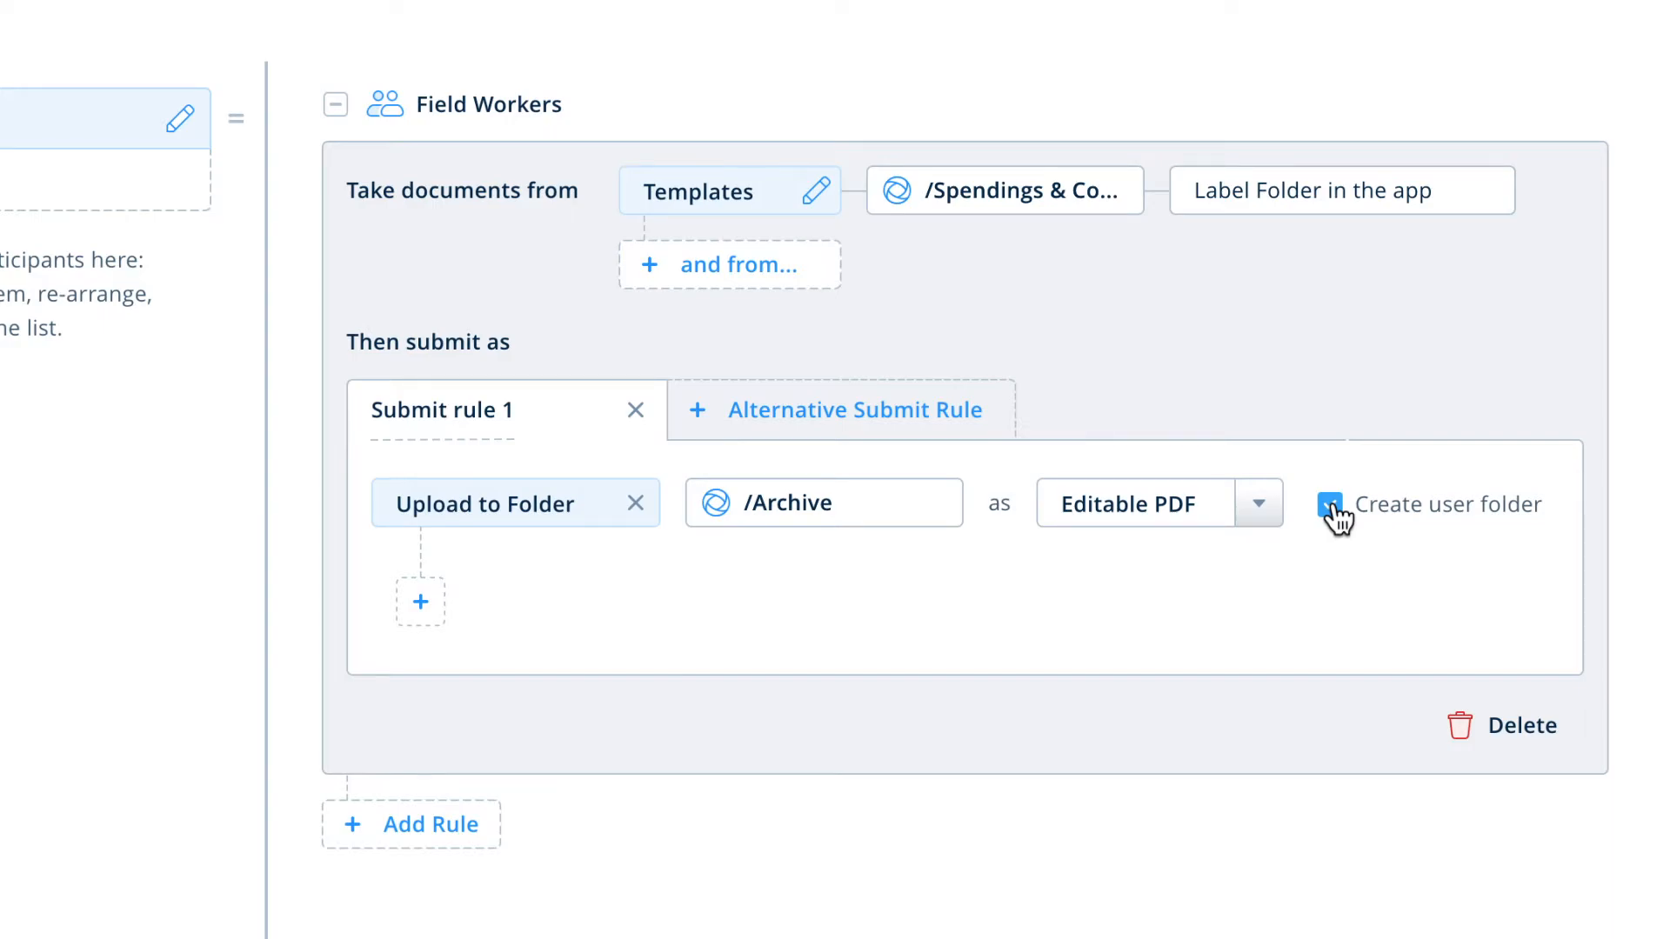
pyautogui.click(1329, 504)
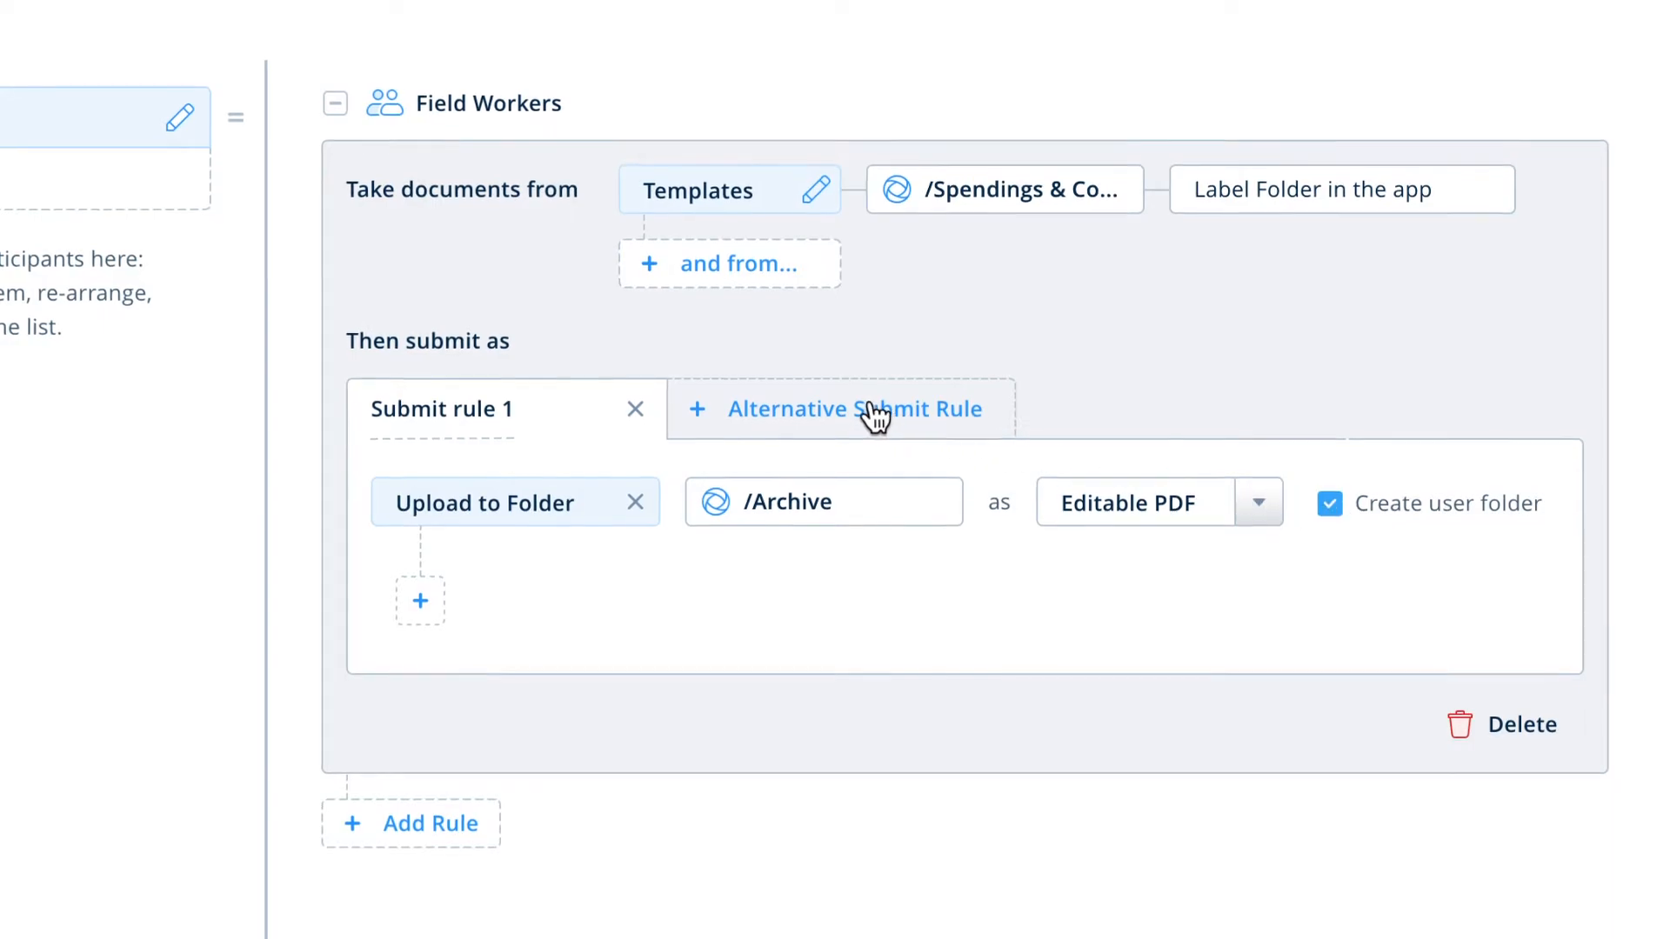
# Add an alternative Send by Email submit rule with subject starting 'Sales Team, A'.
pyautogui.click(854, 408)
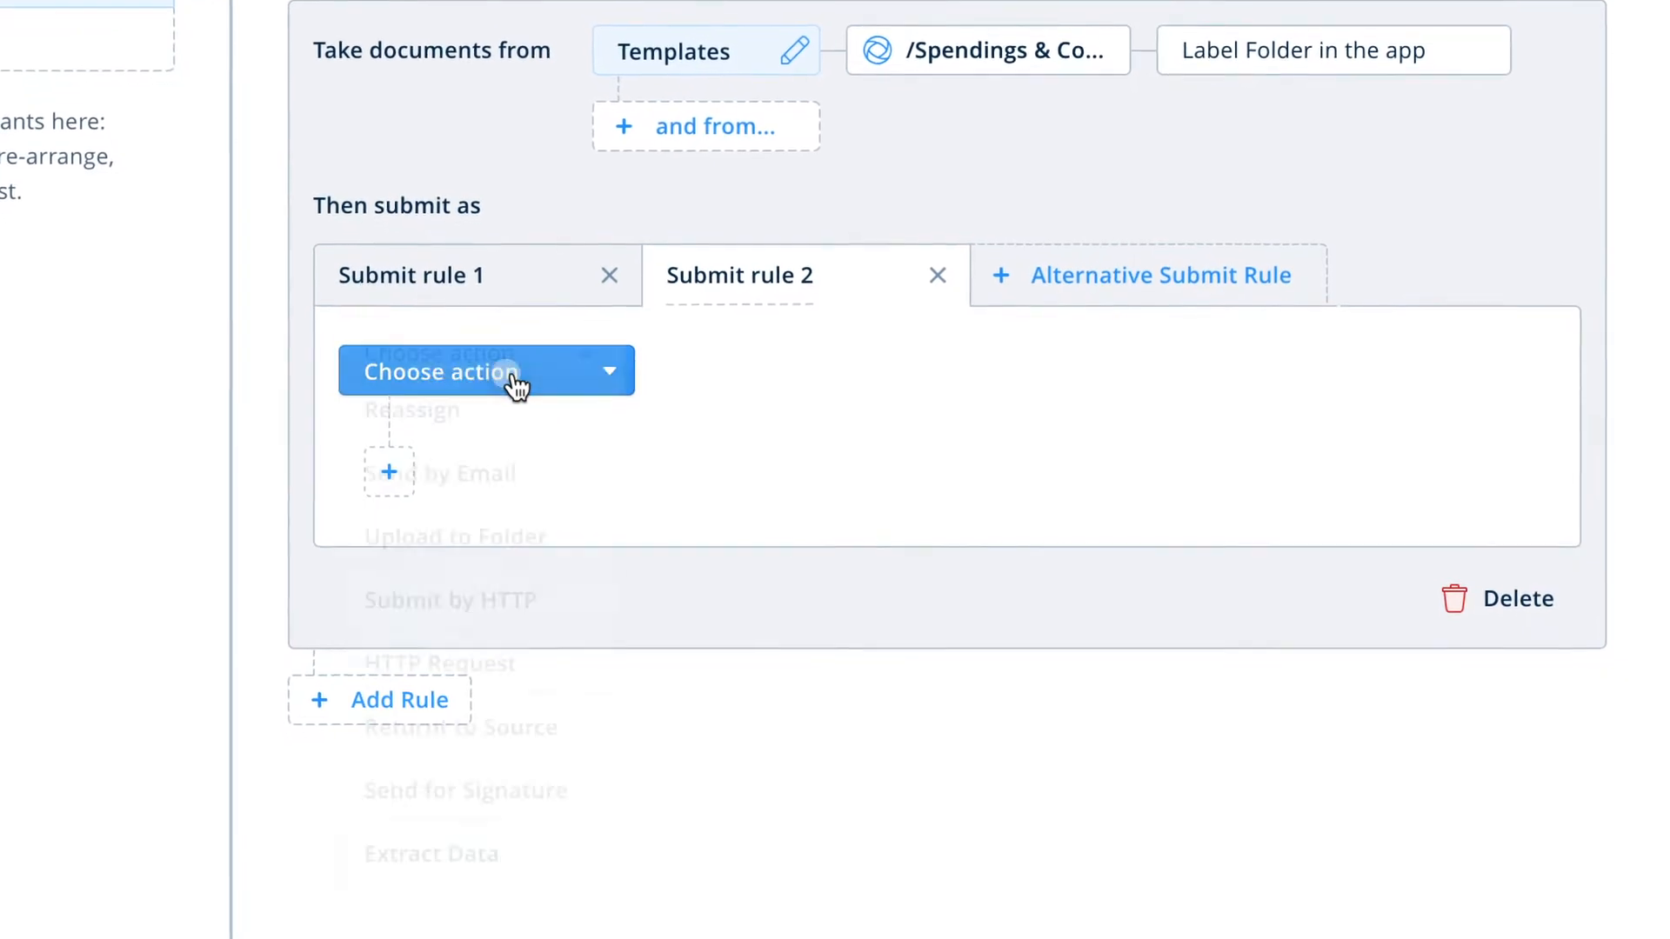
pyautogui.click(468, 474)
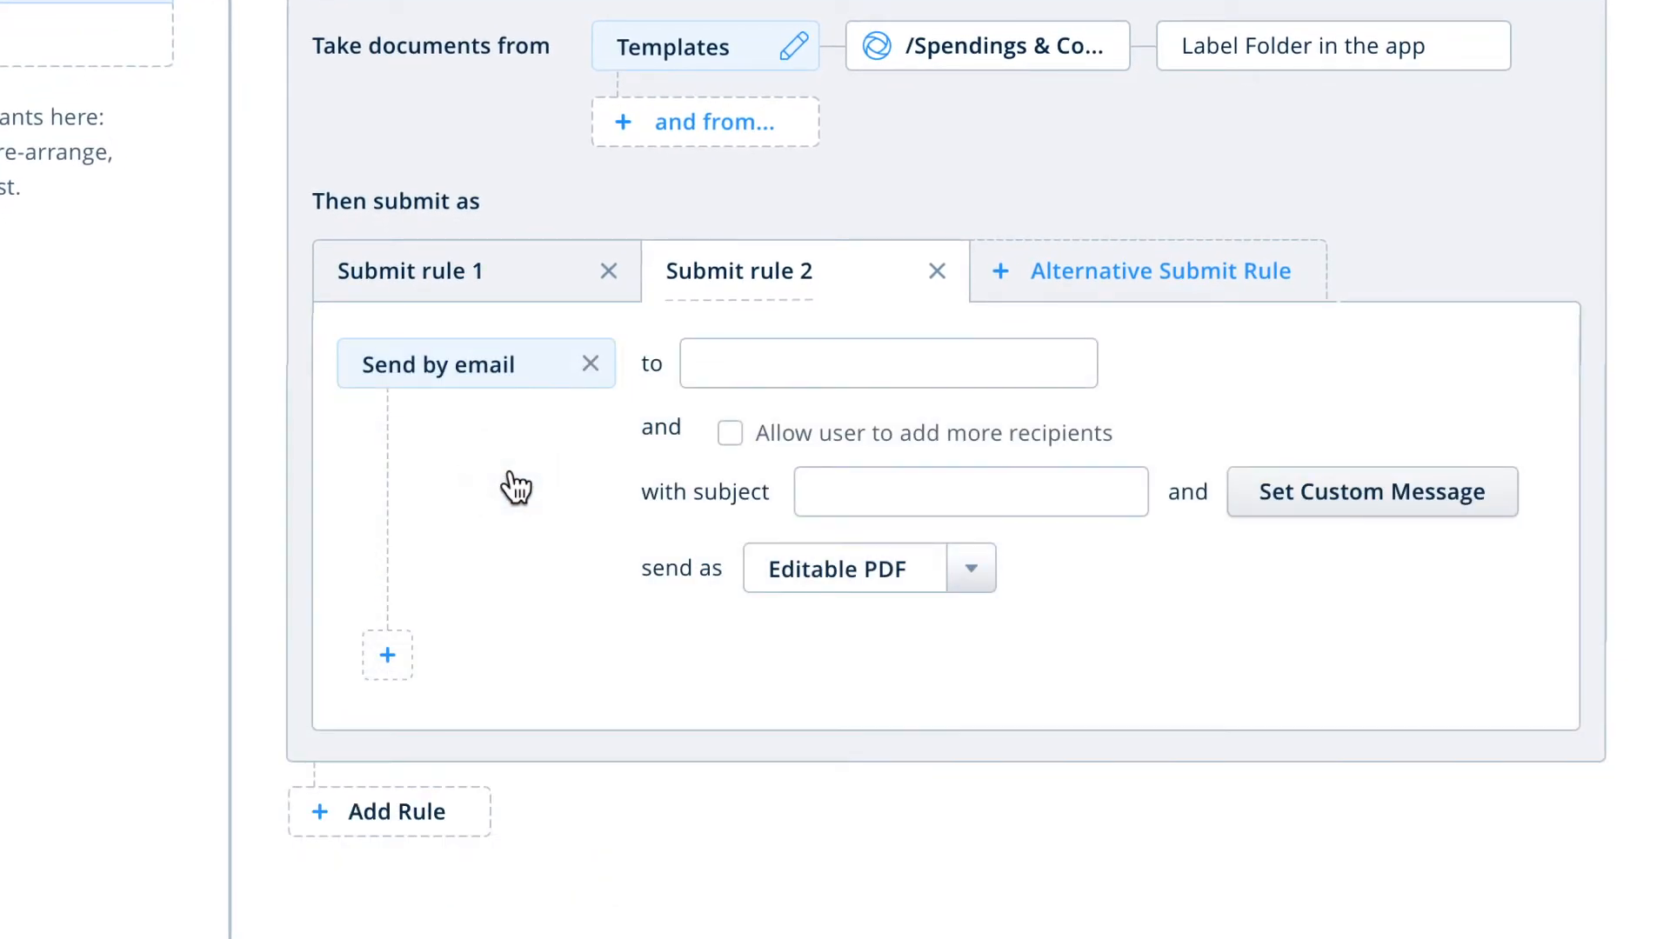
pyautogui.write('Sales Team, A')
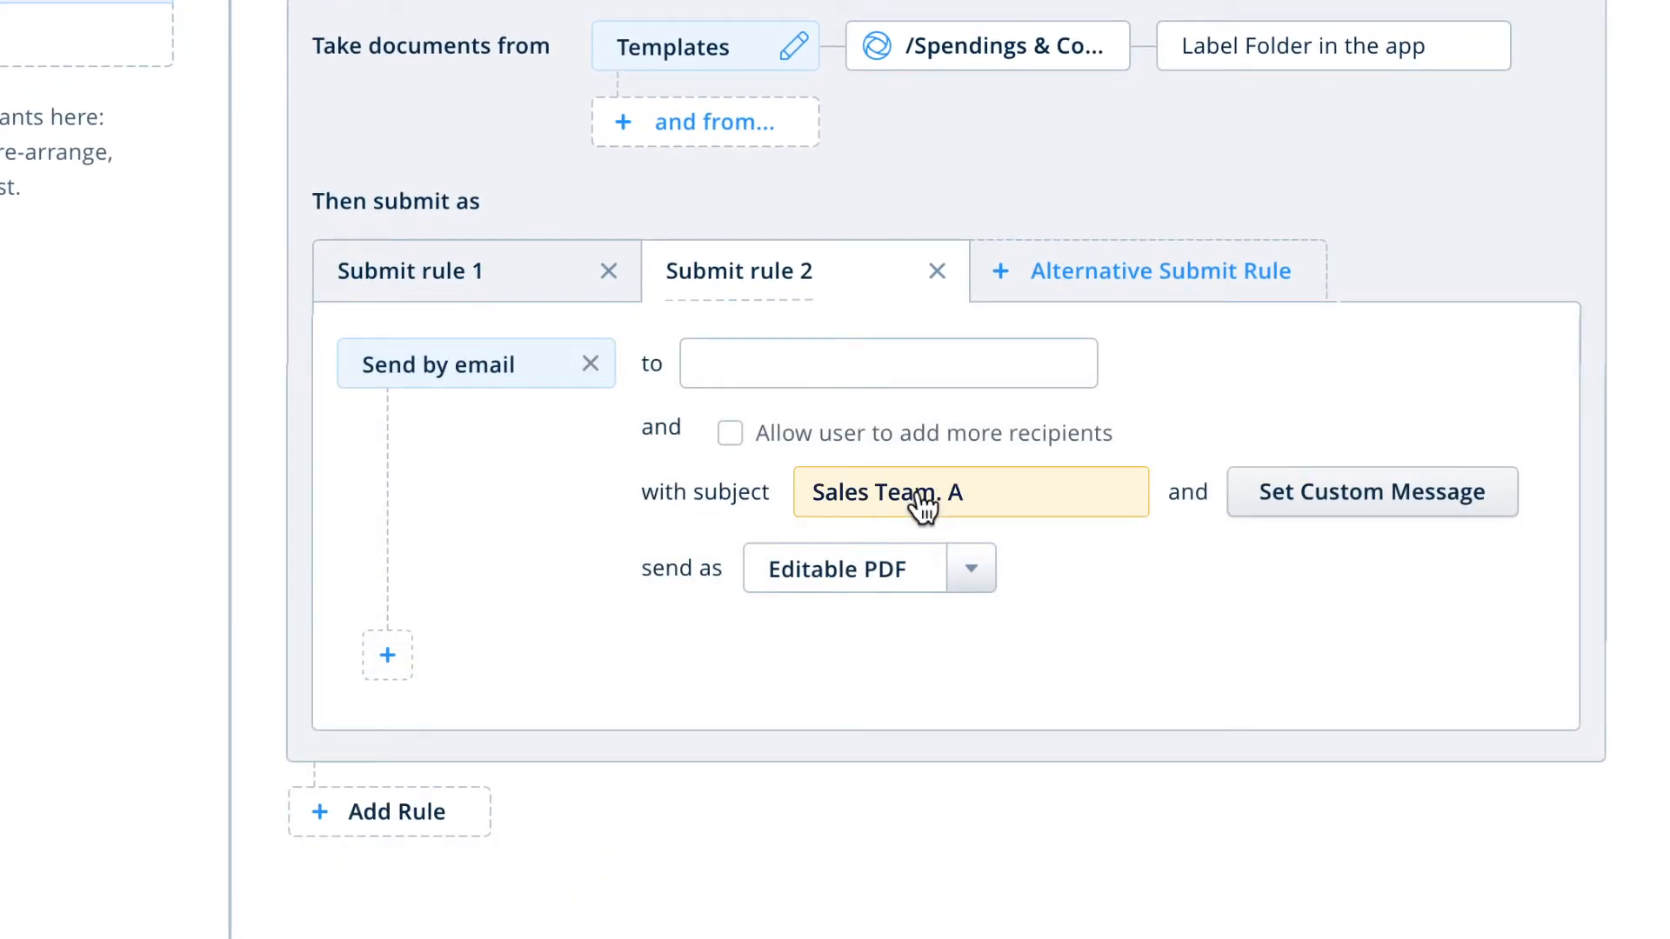